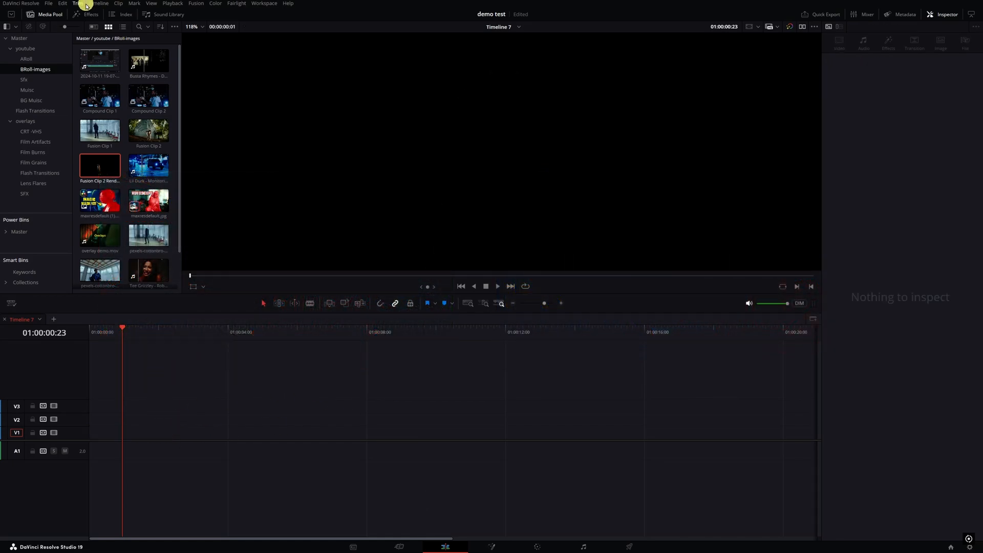
- Drag a Fusion Composition from the Effects toolbox onto track V1 at the timeline start
left_click(74, 15)
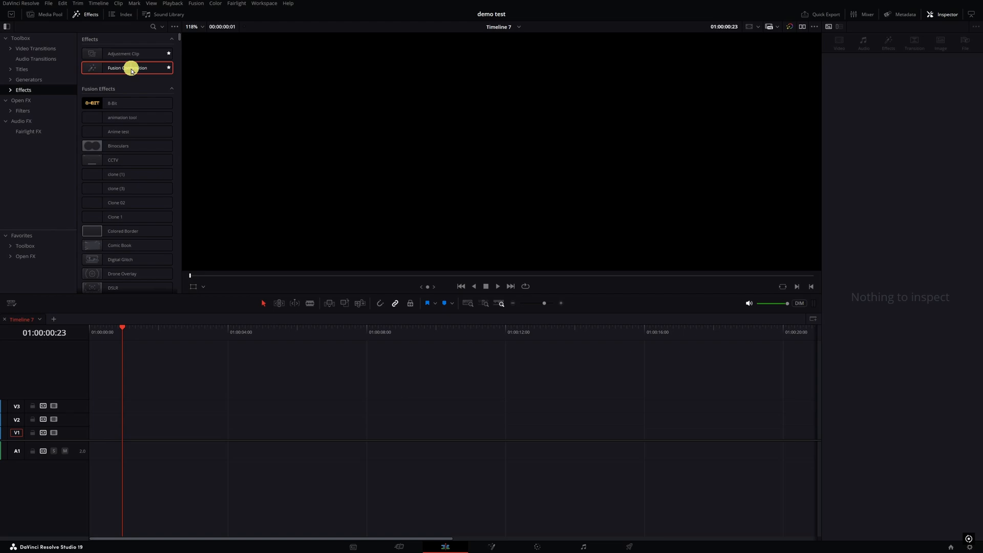
left_click_drag(127, 68, 172, 434)
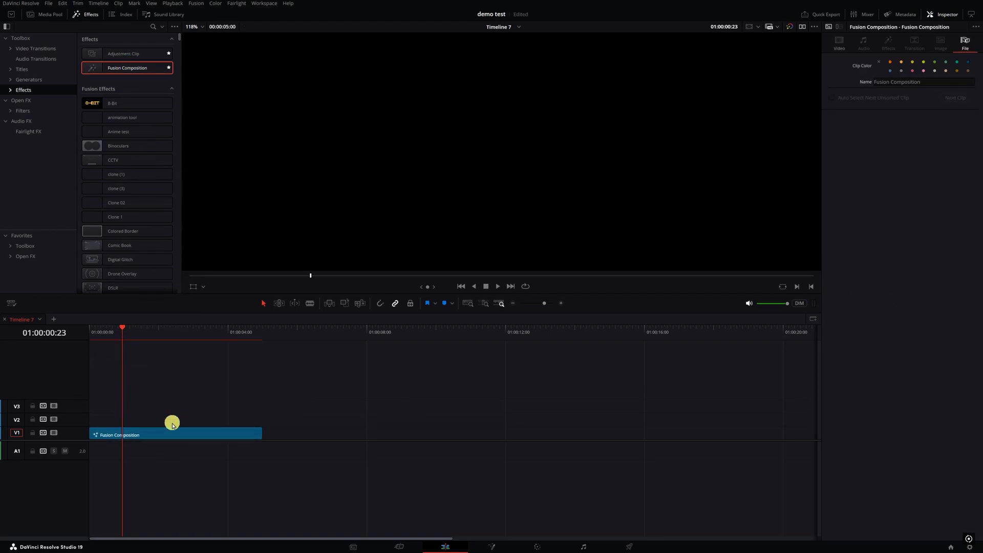
mouse_move(184, 436)
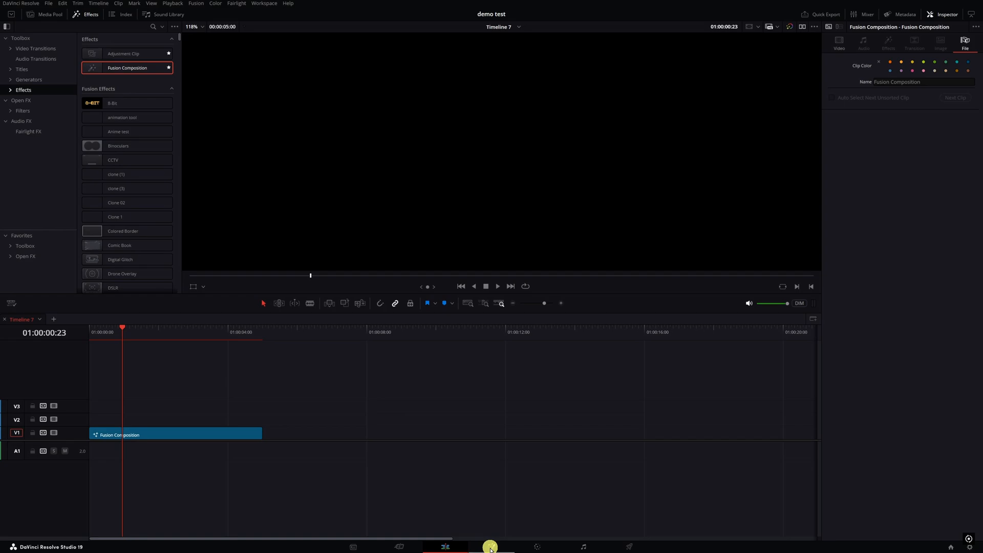
- In Fusion, route MediaIn1 and Background1 through ImagePlane3Ds into Merge3D, Camera3D, Renderer3D and MediaOut1
left_click(492, 547)
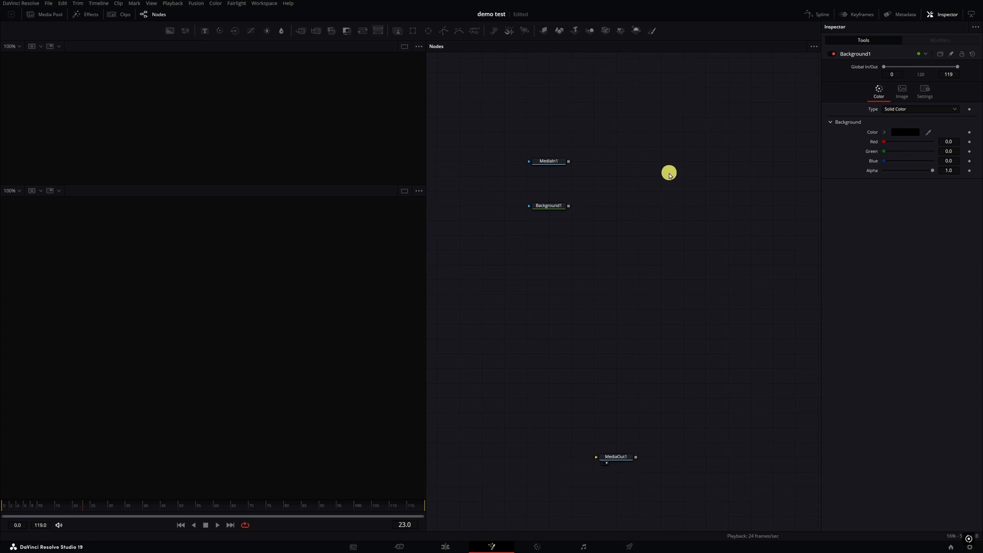
mouse_move(543, 31)
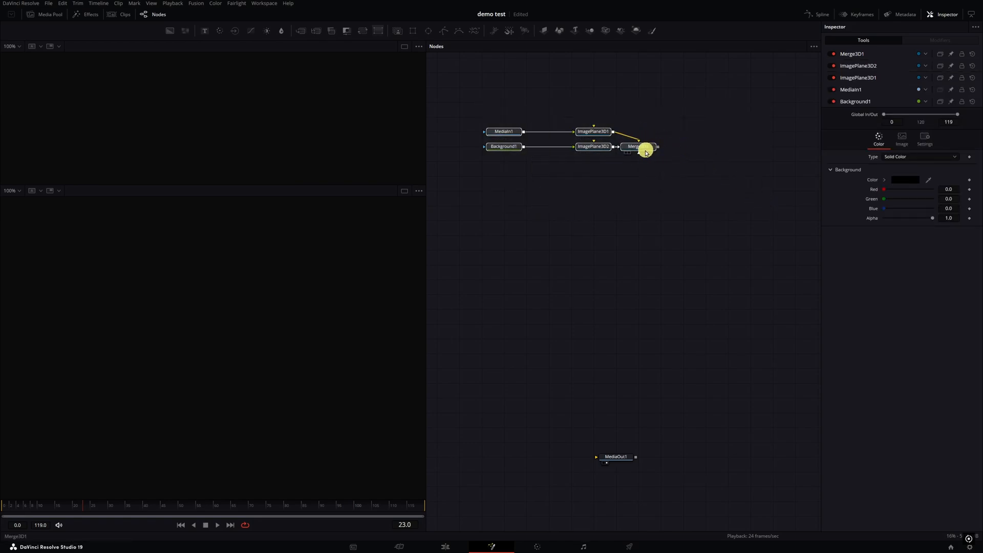
left_click(638, 146)
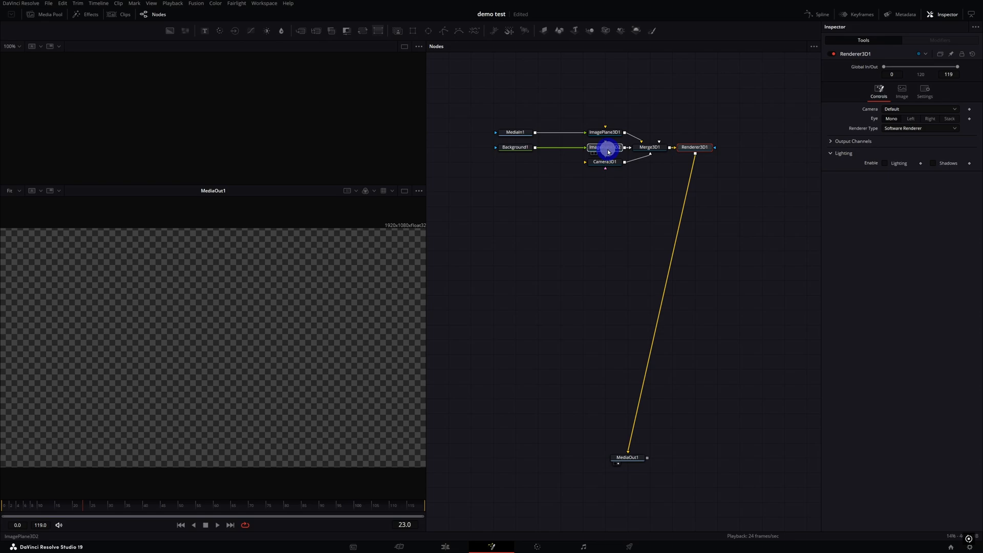
- Select ImagePlane3D2 and review its Transform settings, with Merge3D1 and MediaOut1 in the viewers
left_click(604, 147)
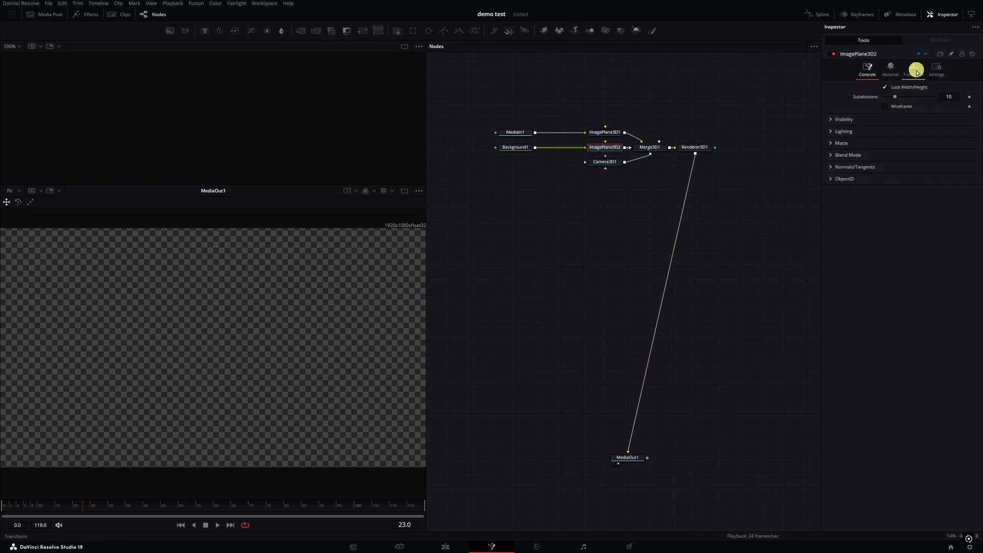
left_click(914, 70)
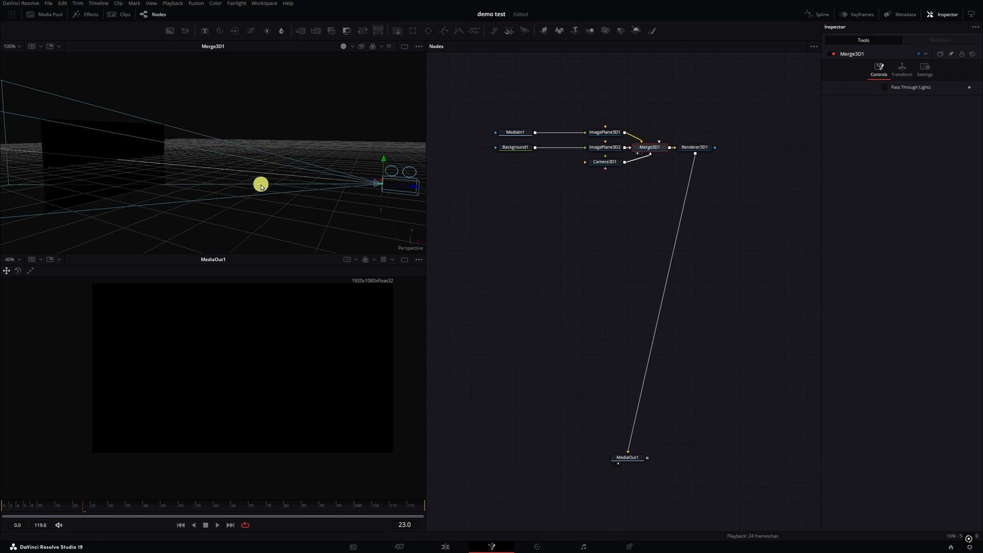
mouse_move(256, 183)
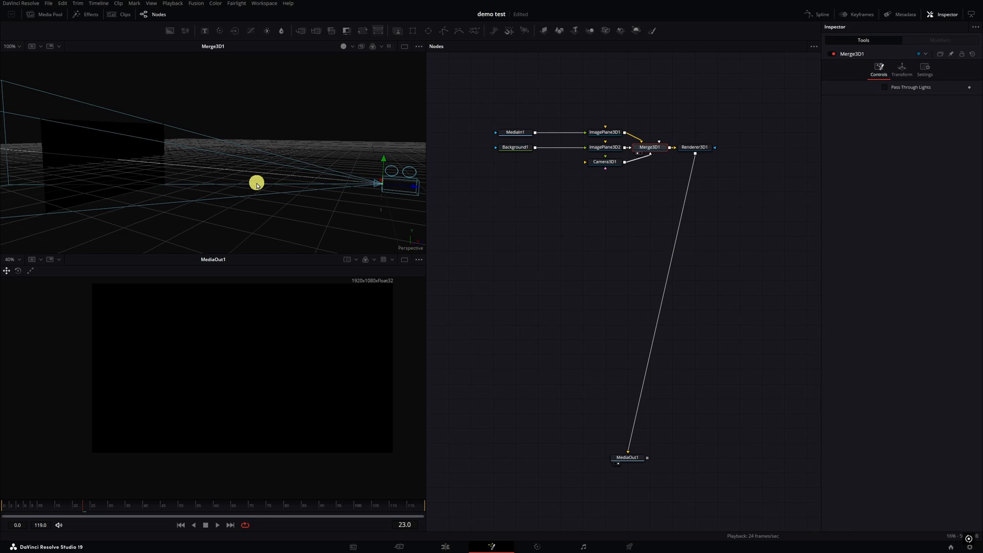
- Set Background1's colour to a pale cream via the colour chooser
left_click(514, 147)
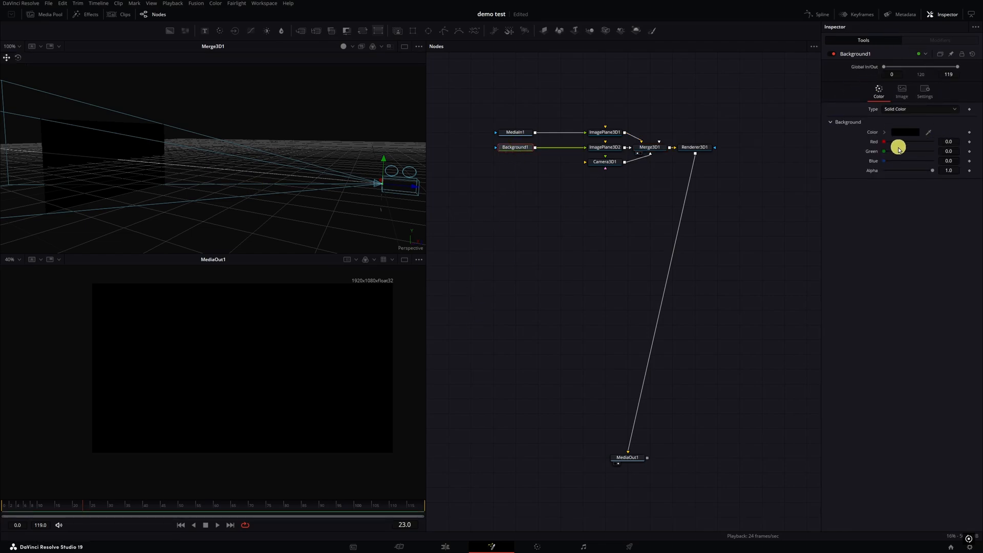
left_click(905, 132)
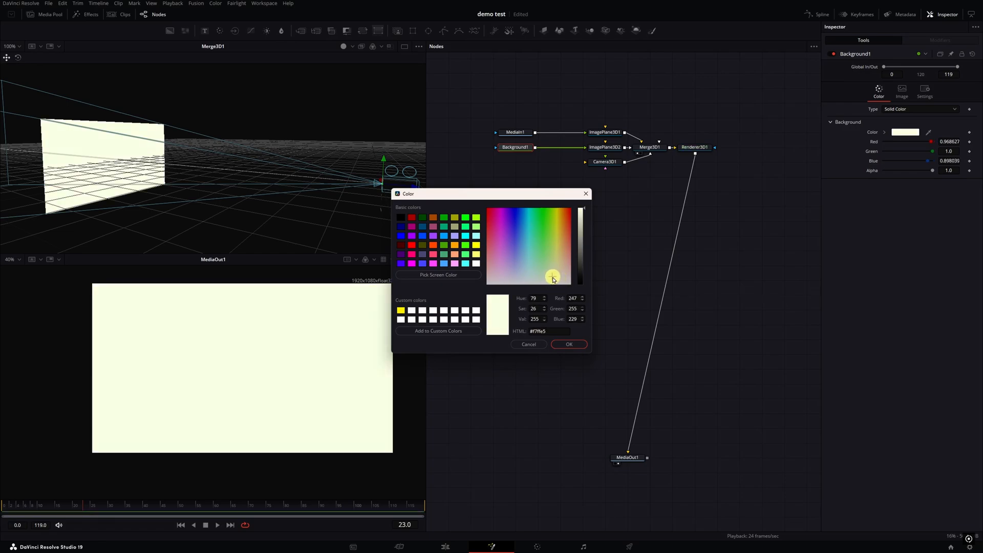
left_click(569, 344)
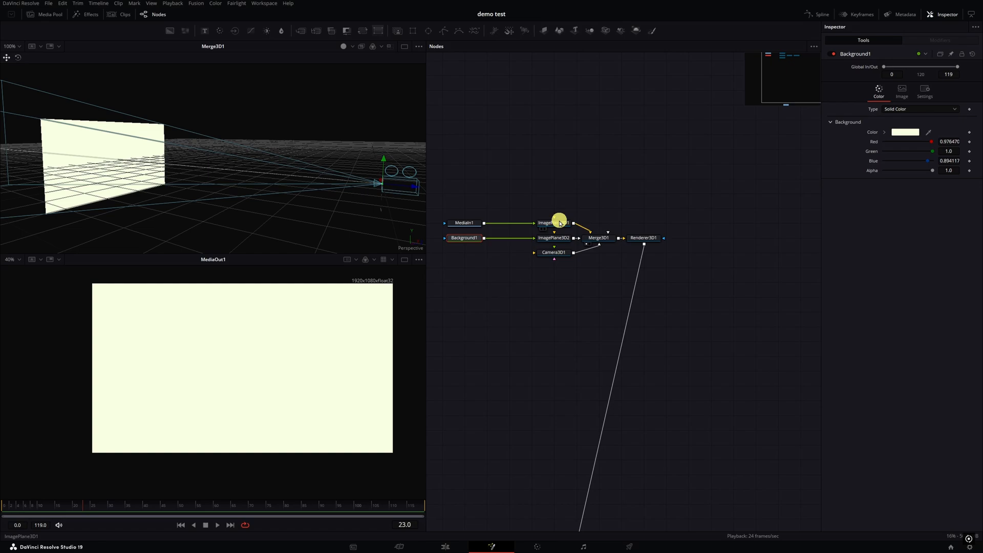
- Set ImagePlane3D1's Translation Z to -1.62 and play back to check the dancer over cream
left_click(554, 223)
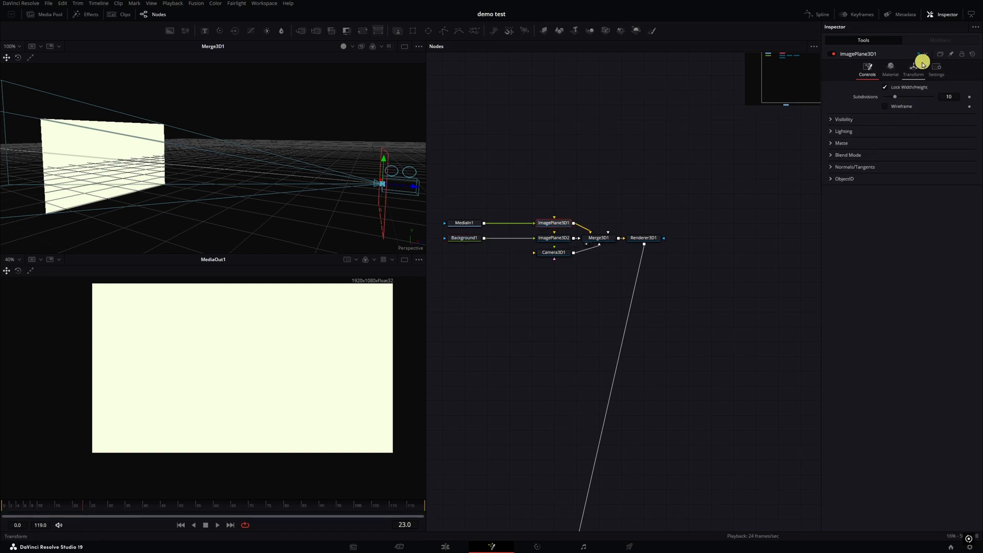
left_click(913, 68)
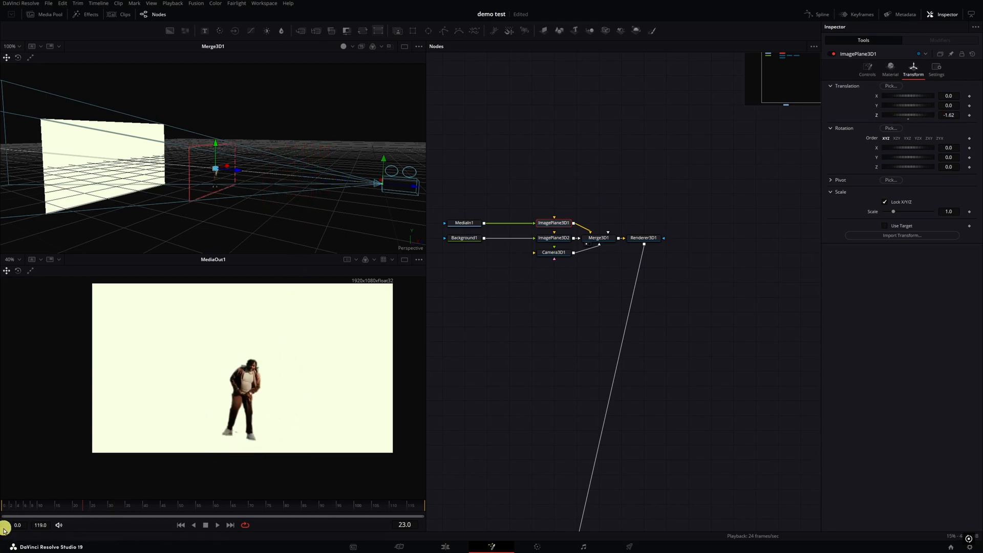
left_click(4, 513)
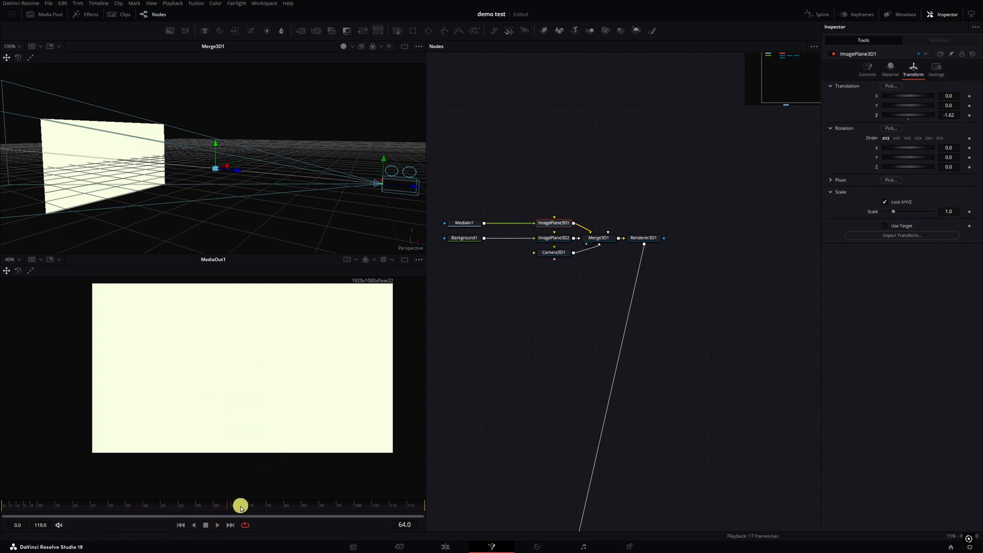
mouse_move(482, 215)
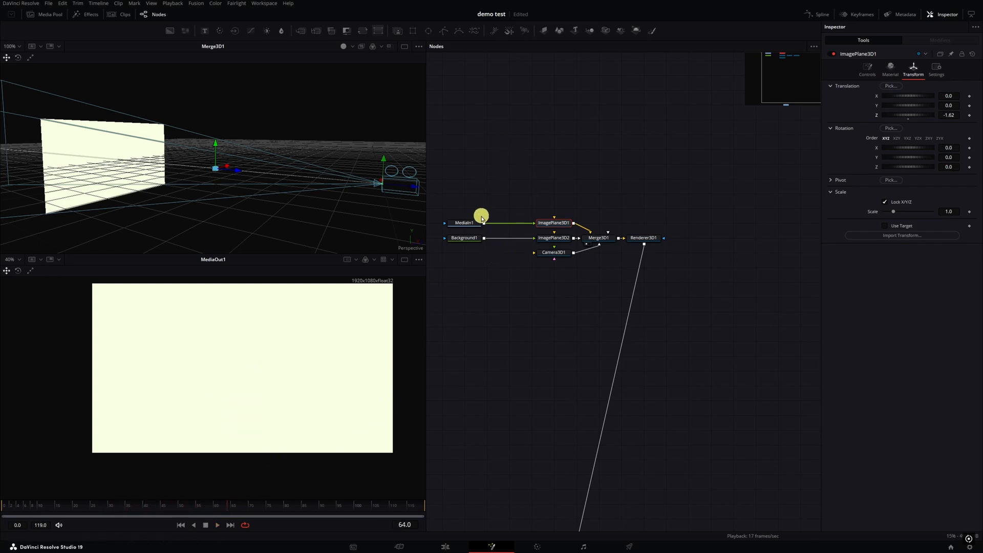
- Enable Loop on MediaIn1 and move it and ImagePlane3D1 to an upper row
left_click(463, 223)
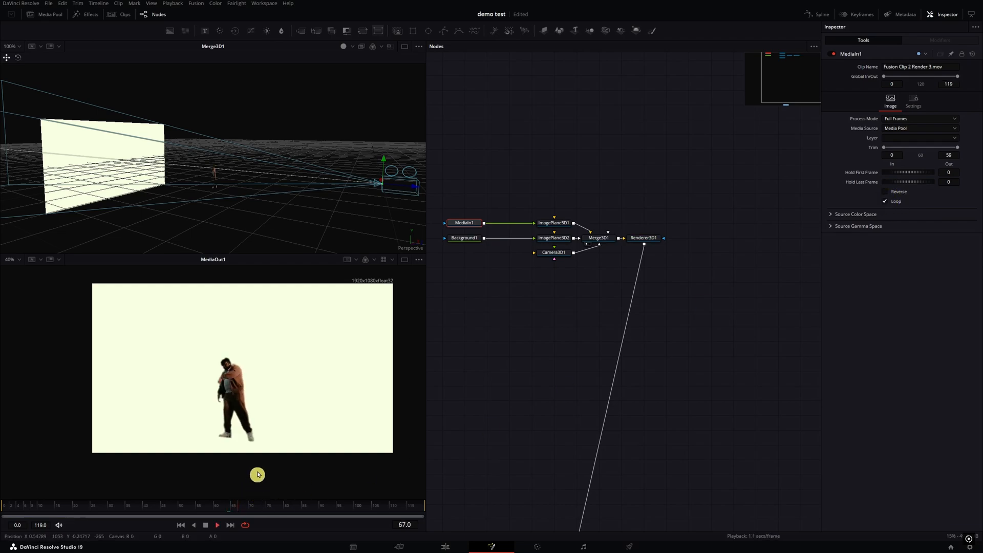
left_click(554, 223)
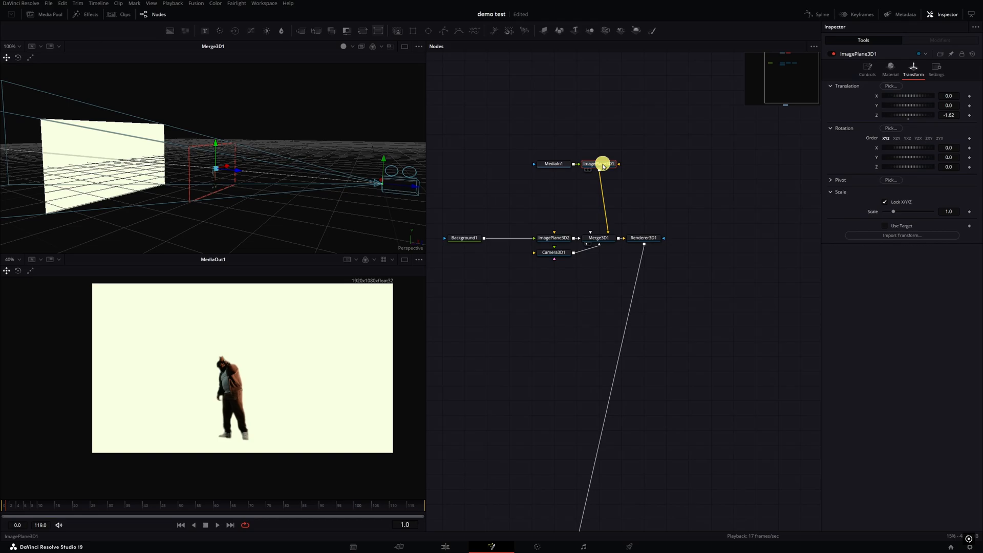
- Insert a Duplicate 3D after ImagePlane3D1 with Z Offset -0.27 and X Offset 0.1
type("du")
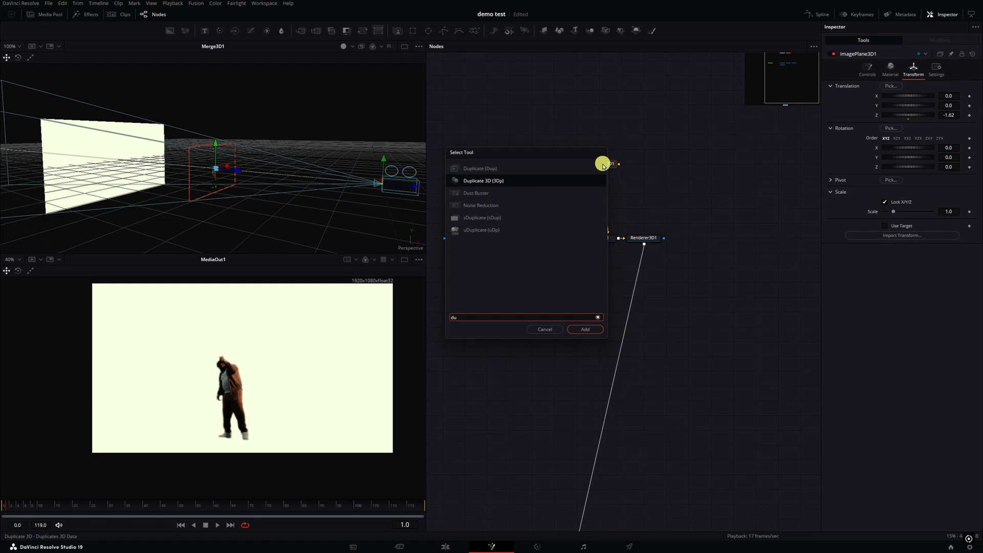
left_click(585, 330)
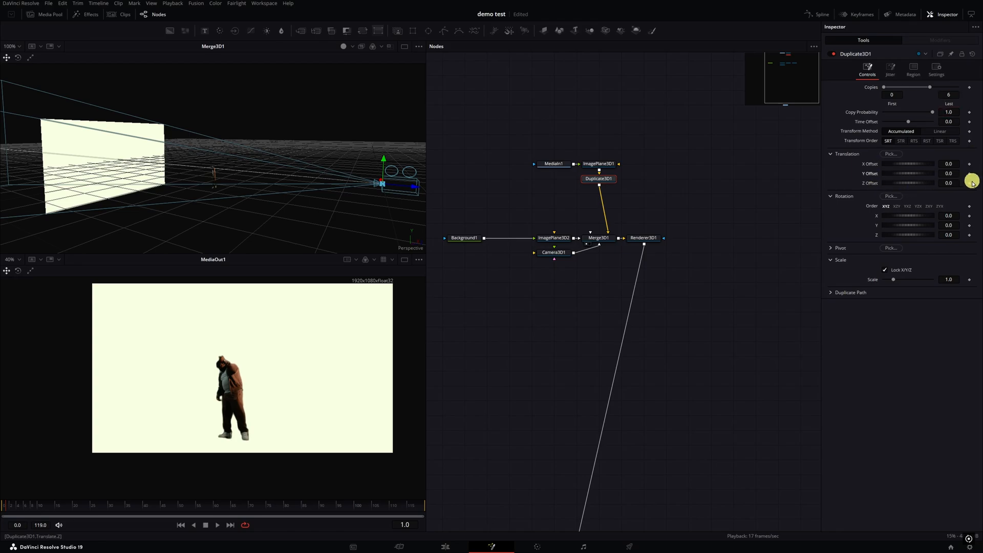
left_click_drag(928, 183, 954, 182)
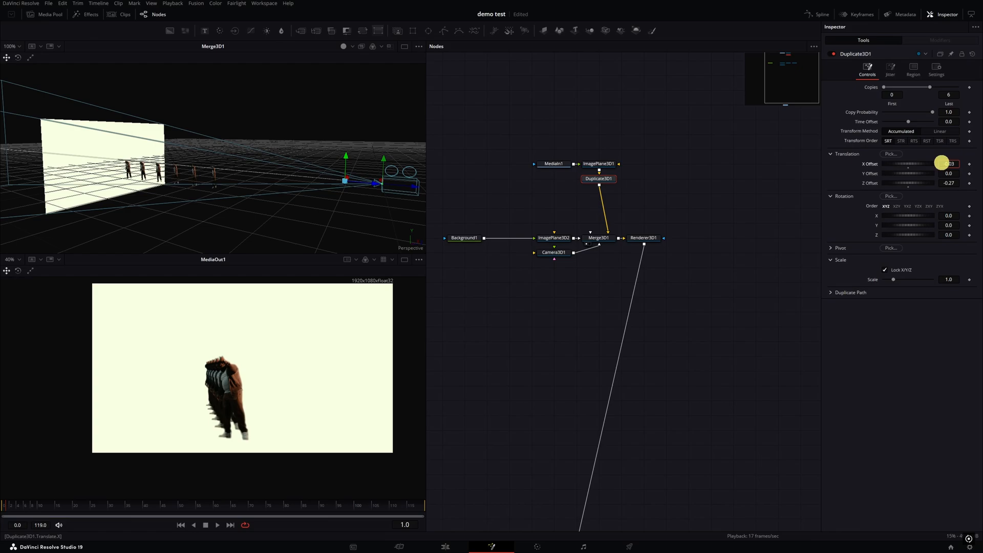
left_click_drag(940, 164, 919, 164)
type("-0.1")
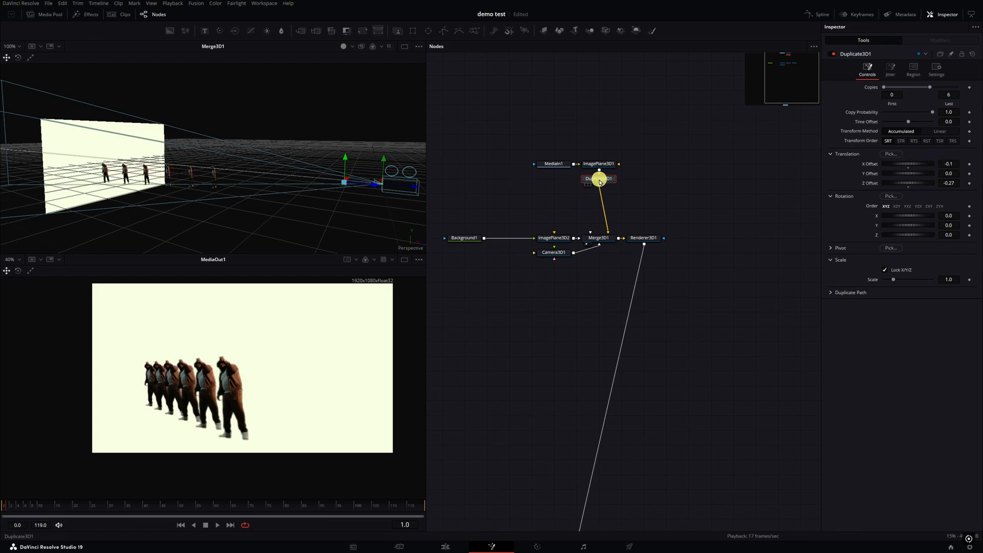
- Add a Transform 3D after the clones with Translation X about 0.31, and set Duplicate X Offset -0.042
type("tr")
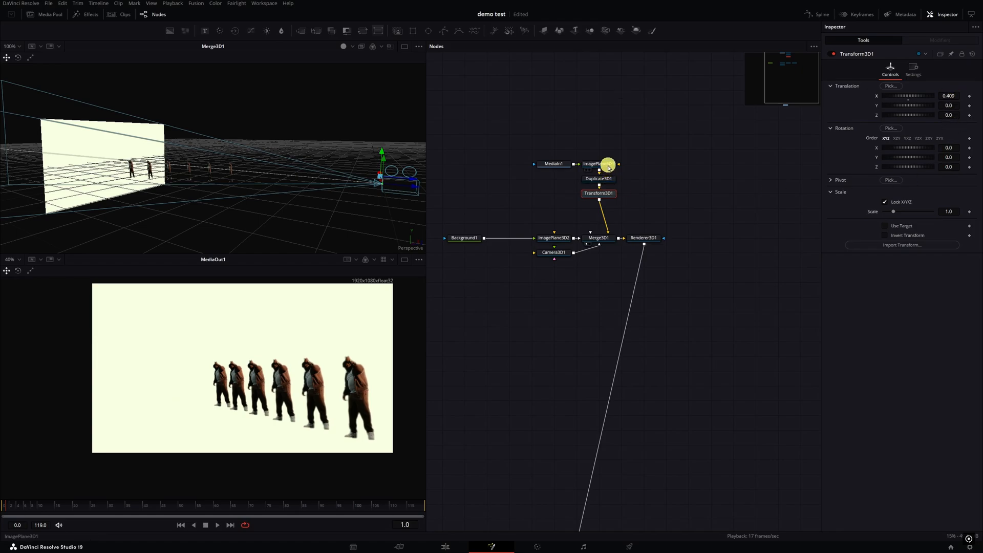
left_click(598, 163)
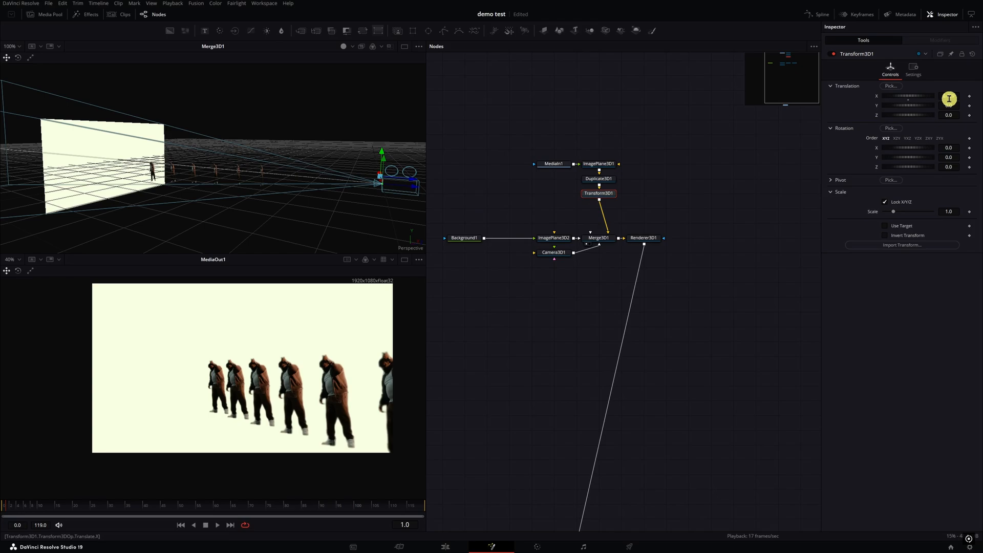
left_click_drag(922, 98, 947, 98)
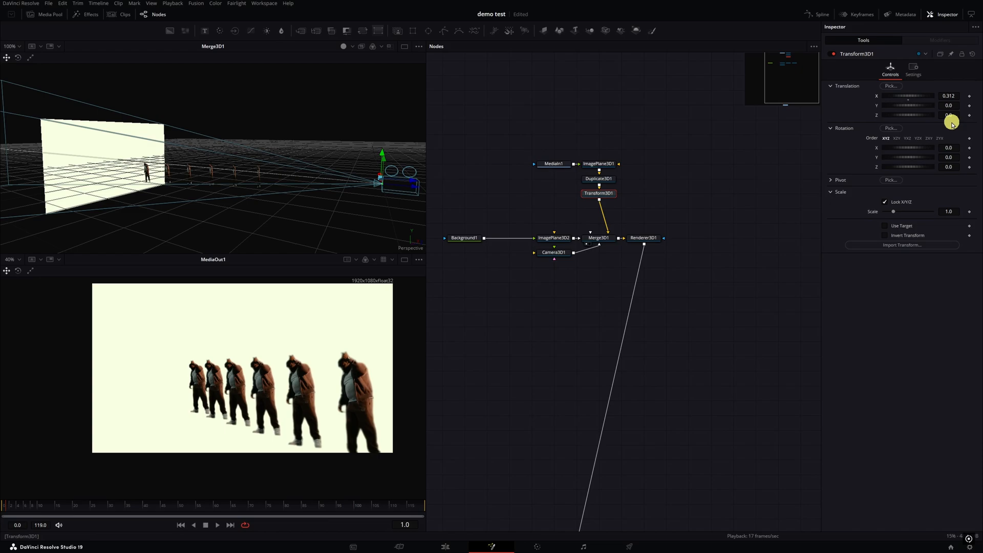
left_click(598, 178)
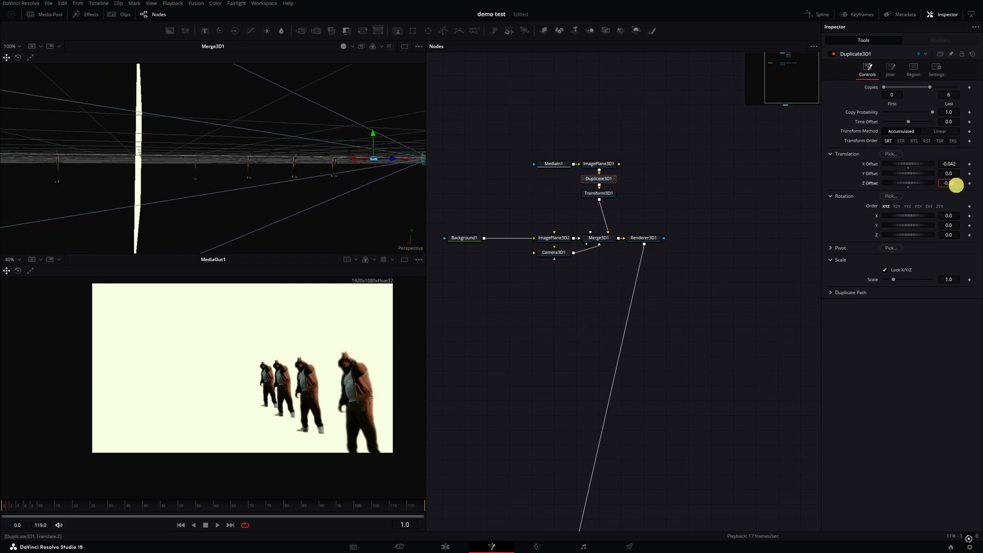
- Set Duplicate3D1's Z Offset to about -0.42 so the clones recede deeper
left_click_drag(954, 183, 962, 183)
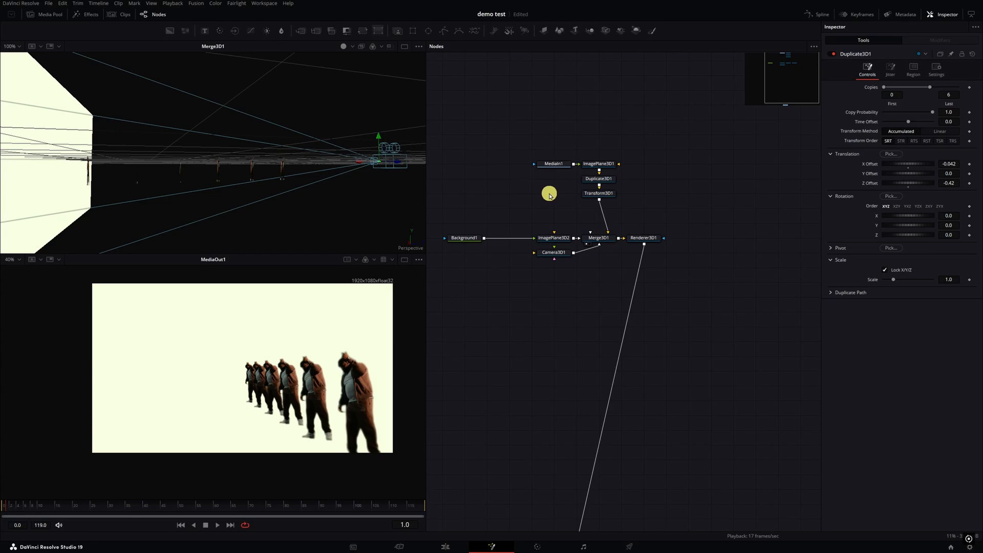
mouse_move(549, 193)
type("d")
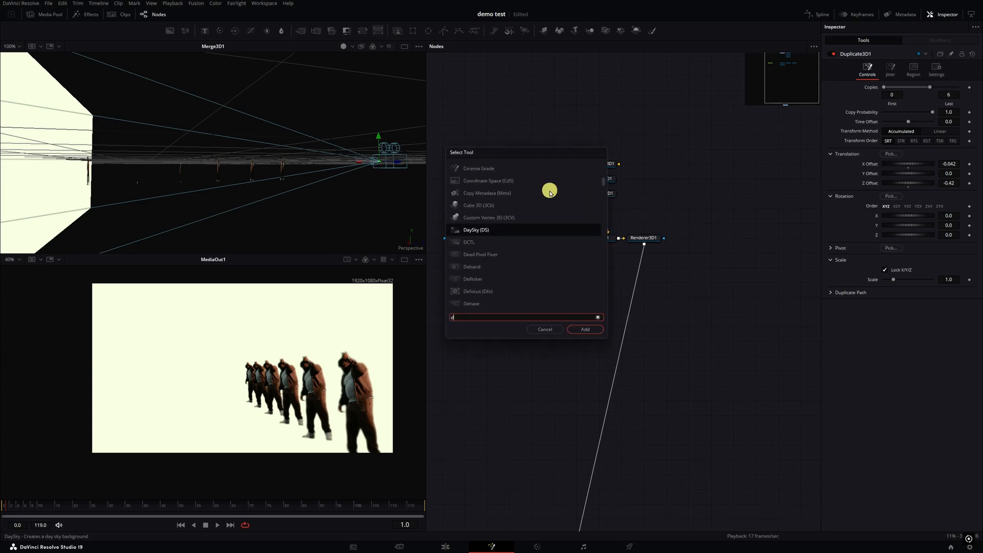
- Wire a second Duplicate 3D and Transform 3D branch from ImagePlane3D1 into Merge3D1
left_click(544, 329)
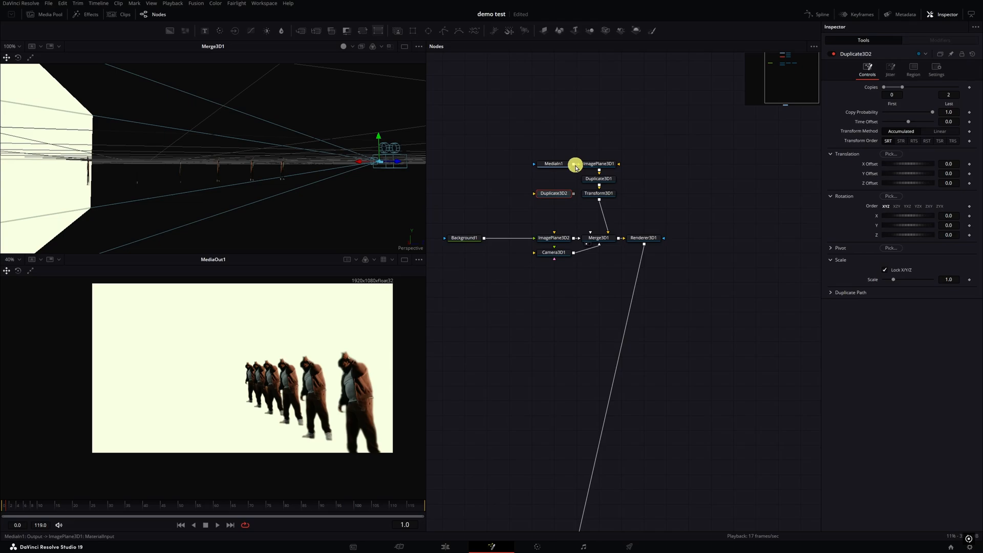
left_click(596, 150)
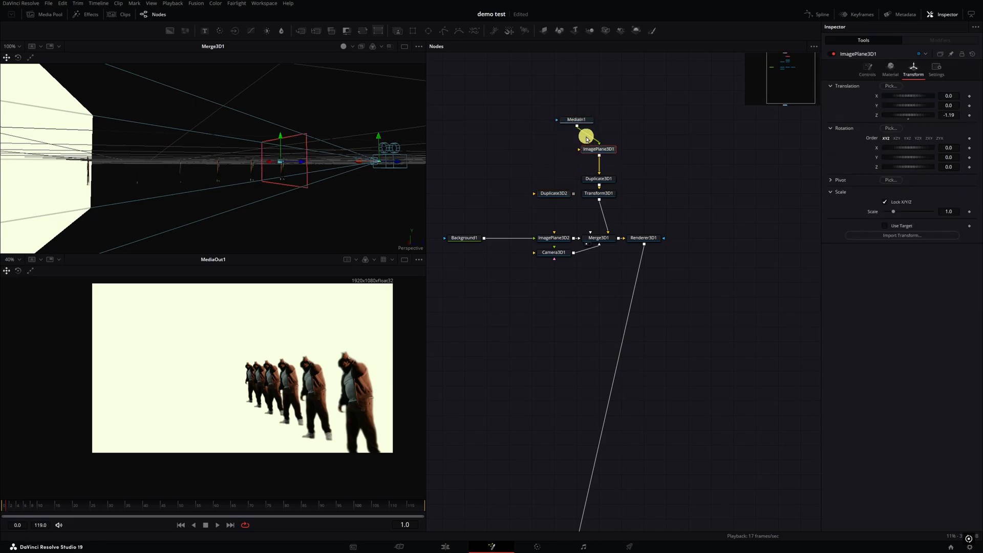
left_click(553, 193)
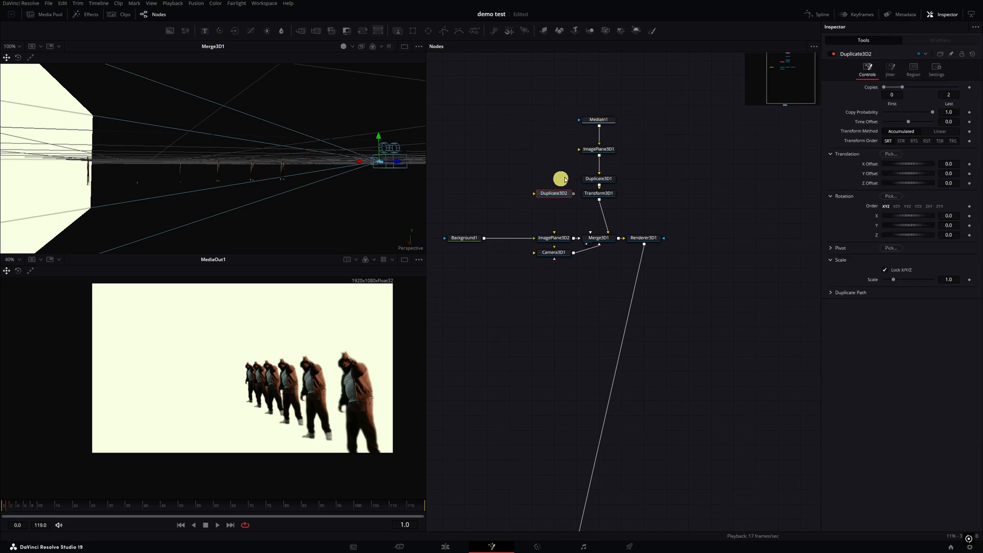
left_click_drag(560, 179, 552, 193)
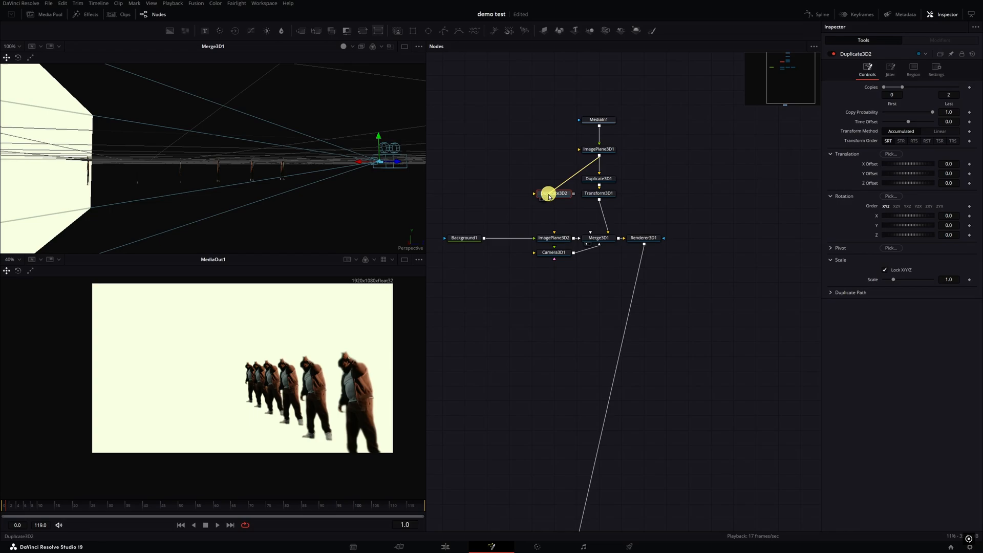
left_click_drag(554, 194, 532, 182)
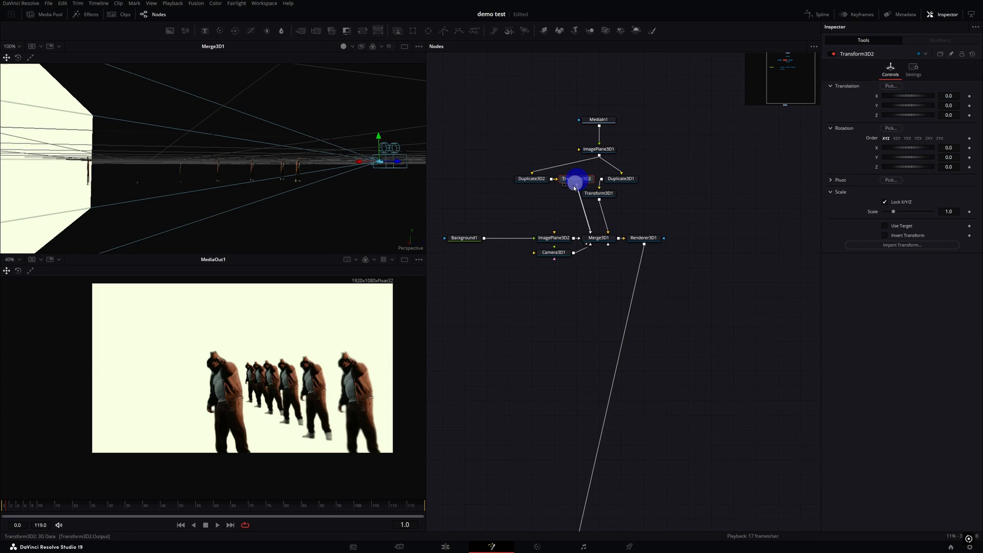
left_click_drag(575, 178, 531, 208)
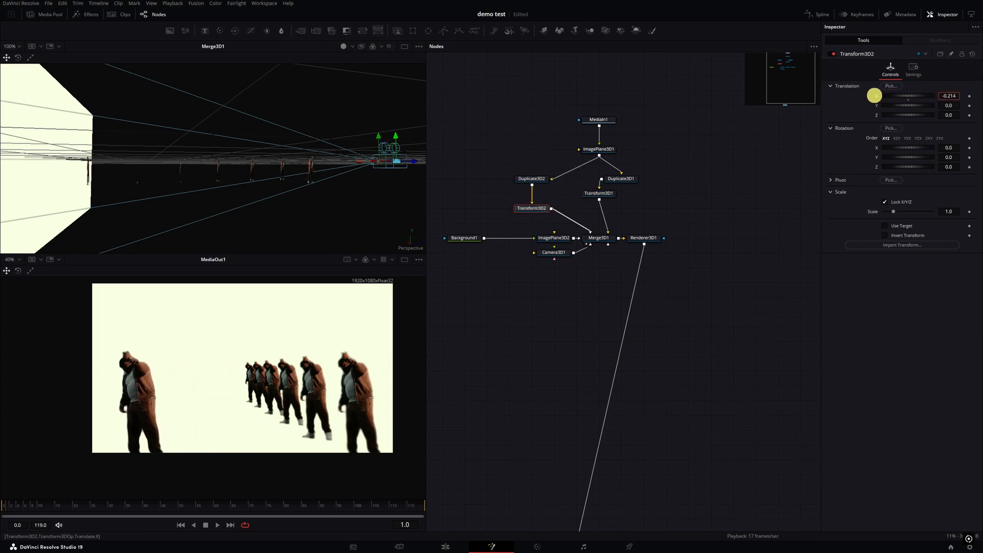
- Set the second branch's Transform X to -0.214 and Duplicate X Offset 0.036, Z Offset -0.4
left_click(530, 179)
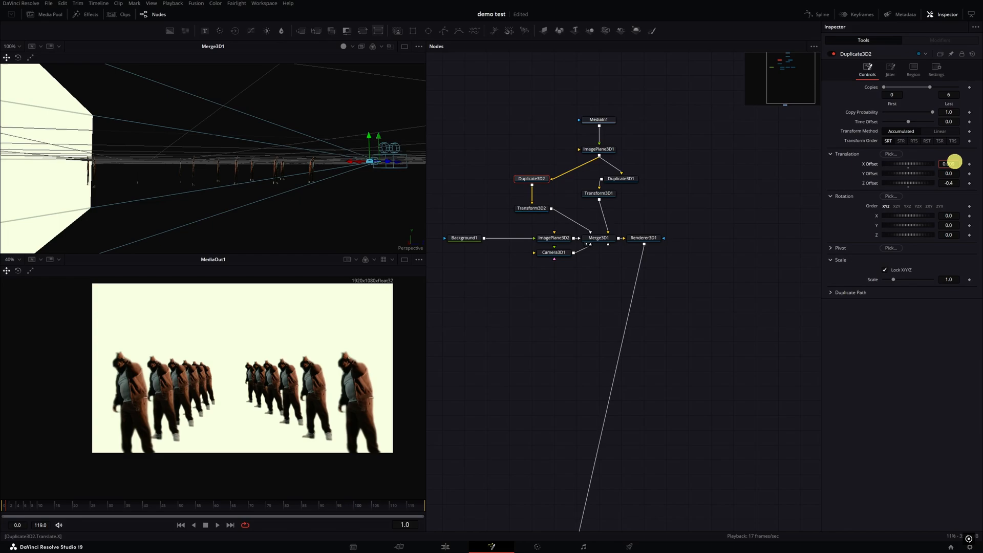
left_click_drag(931, 164, 941, 164)
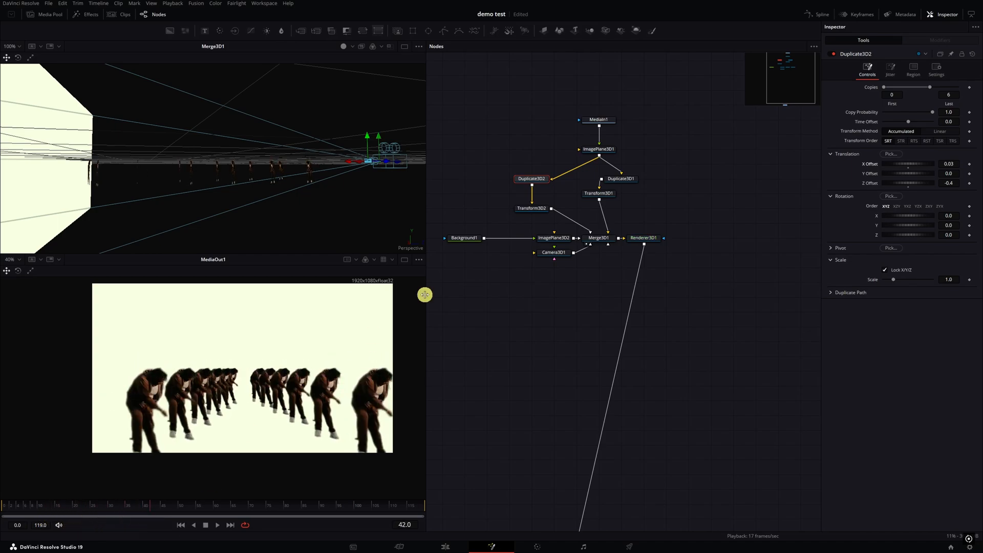
left_click(530, 208)
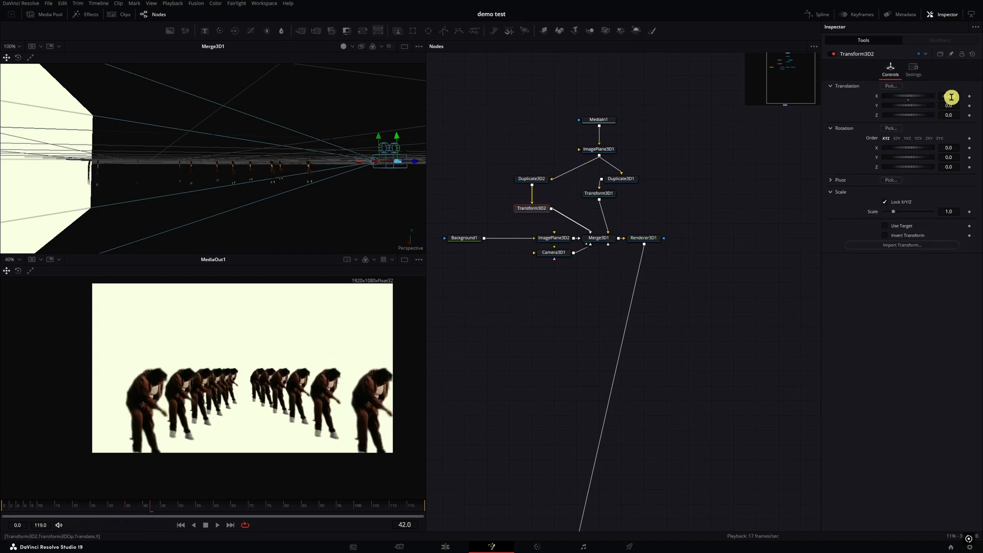
left_click_drag(951, 96, 933, 97)
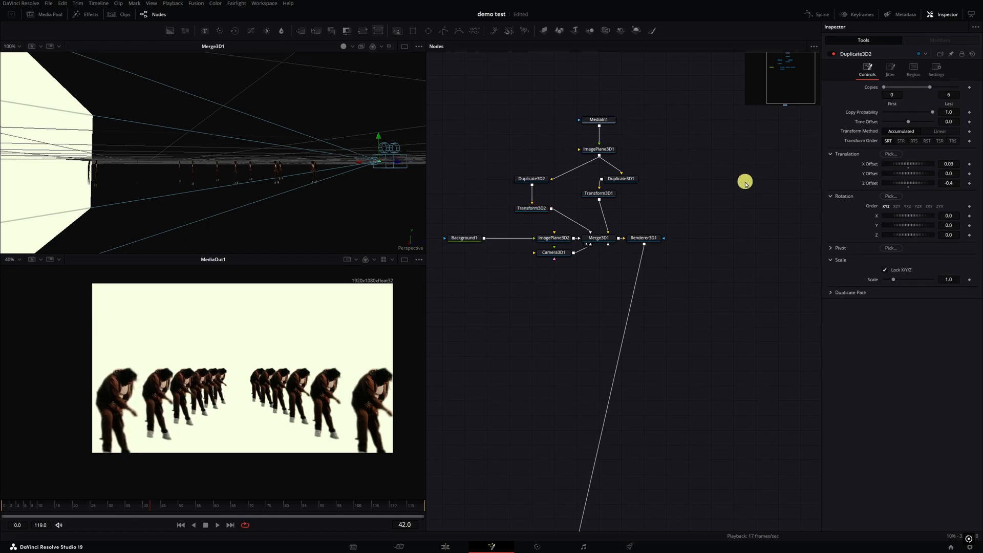
left_click(530, 178)
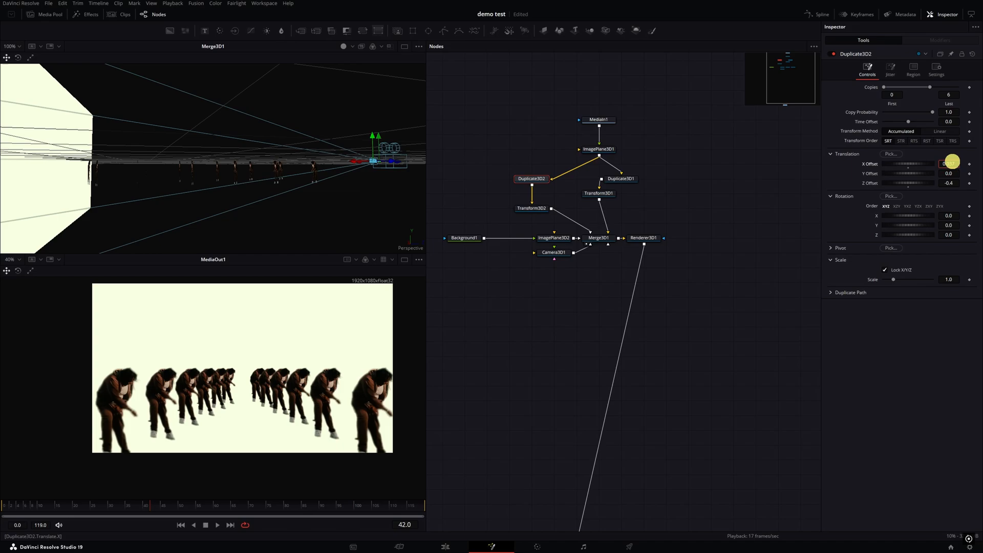
left_click_drag(951, 161, 943, 157)
type("36")
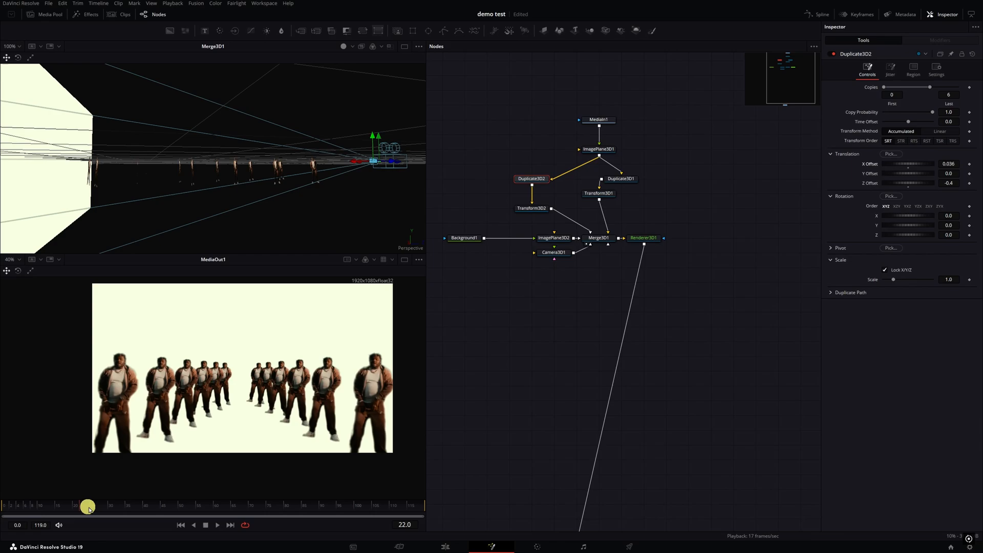
- Scrub to a mid-animation frame and raise Duplicate3D1's Time Offset to about 2.3
left_click_drag(88, 506, 196, 513)
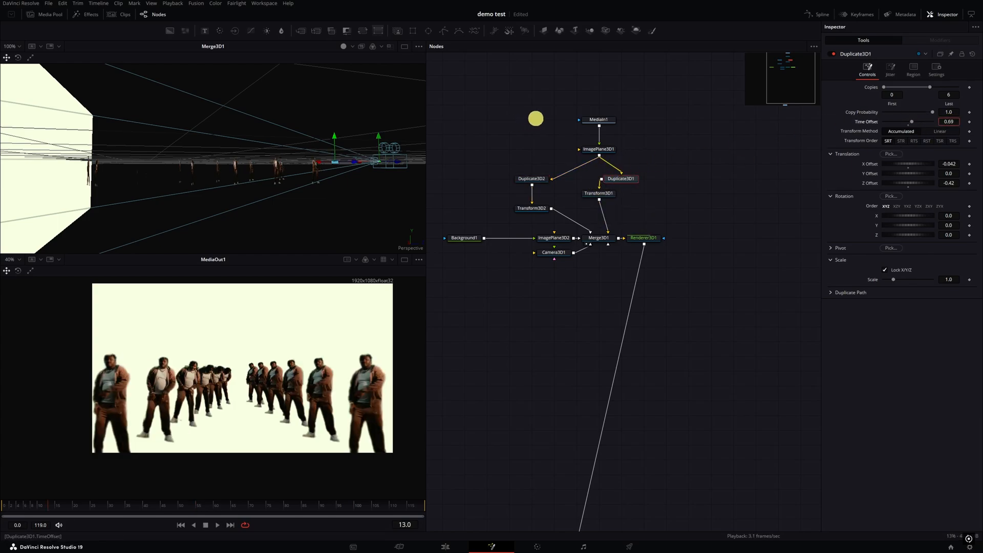
left_click_drag(912, 121, 934, 121)
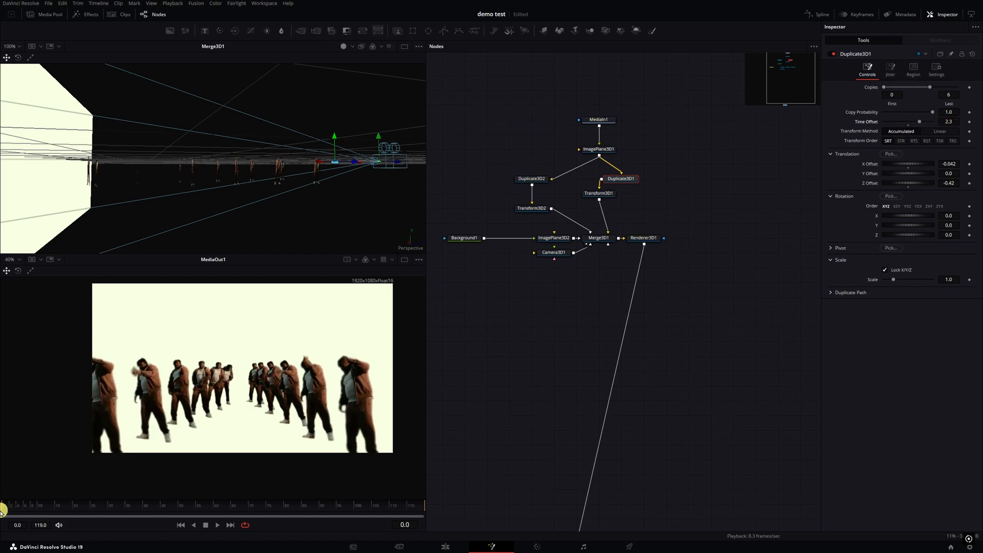
- Enable Camera3D1's target and push it to about Z -3.5, raised slightly in Y
left_click(555, 266)
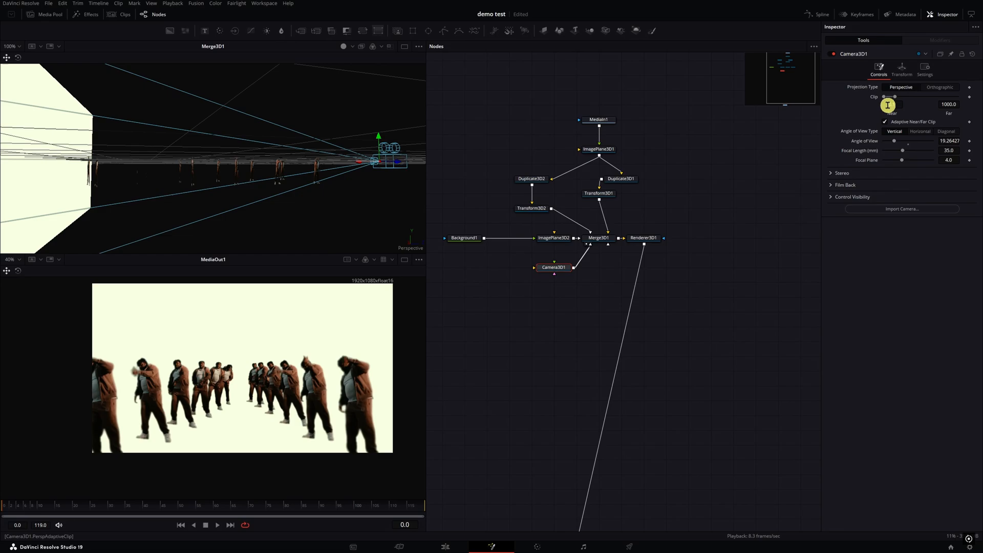
left_click(902, 70)
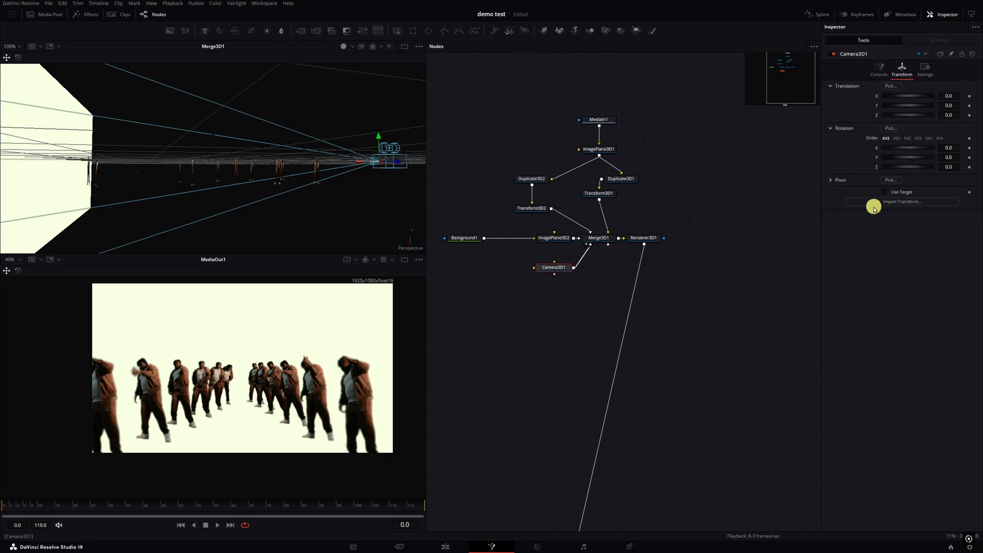
left_click(885, 193)
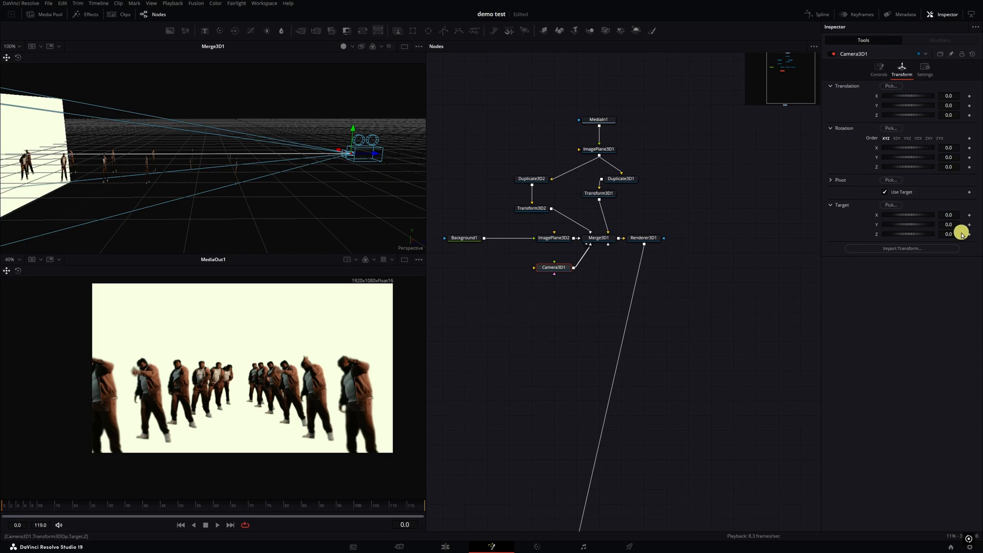
left_click_drag(934, 234, 928, 234)
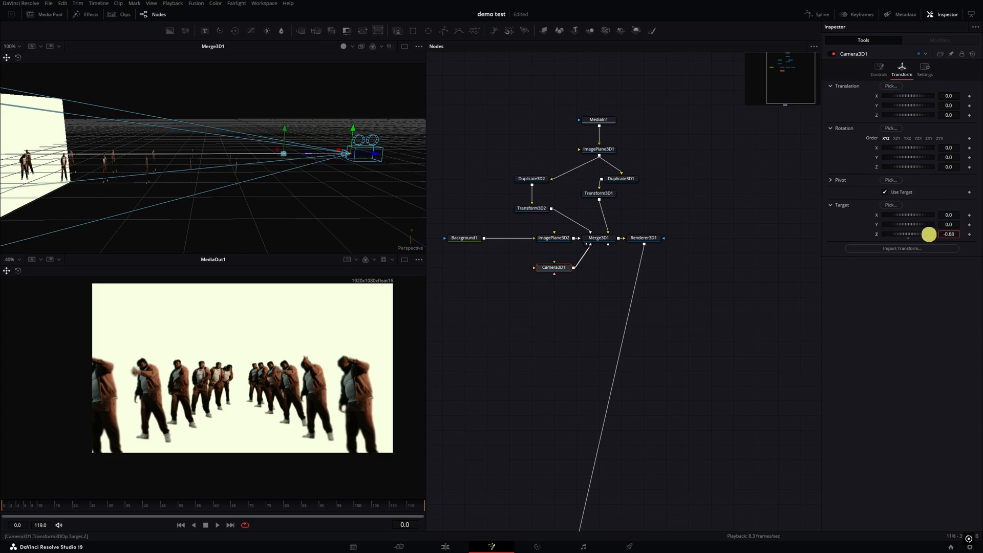
left_click_drag(928, 224, 947, 224)
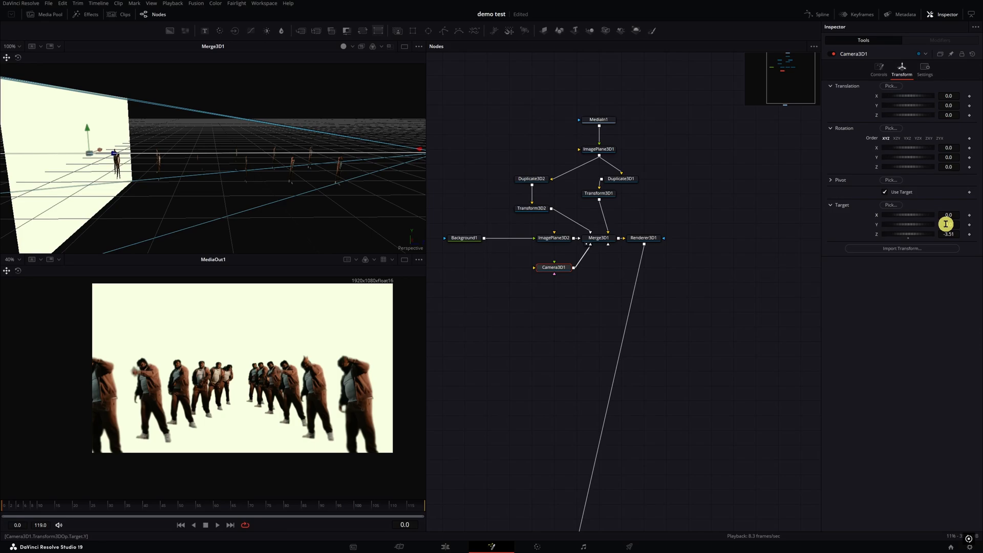
left_click_drag(949, 224, 948, 213)
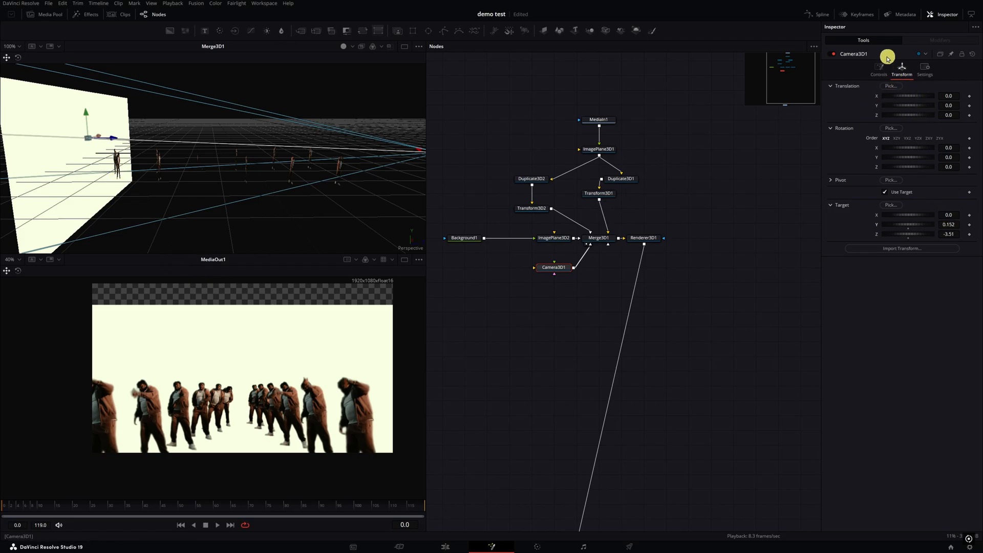
- Set Camera3D1's focal length to 35 in its Controls
left_click(872, 71)
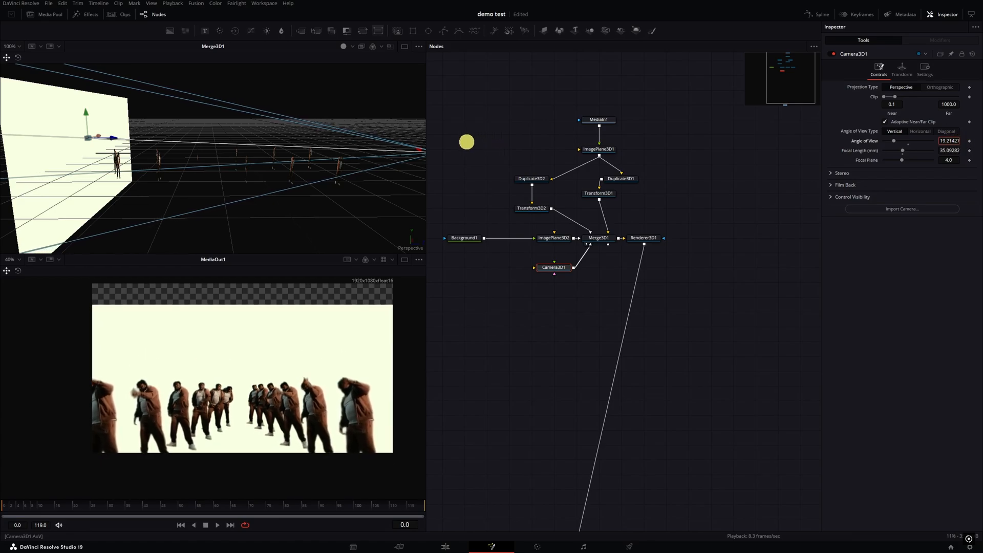
left_click_drag(908, 140, 890, 140)
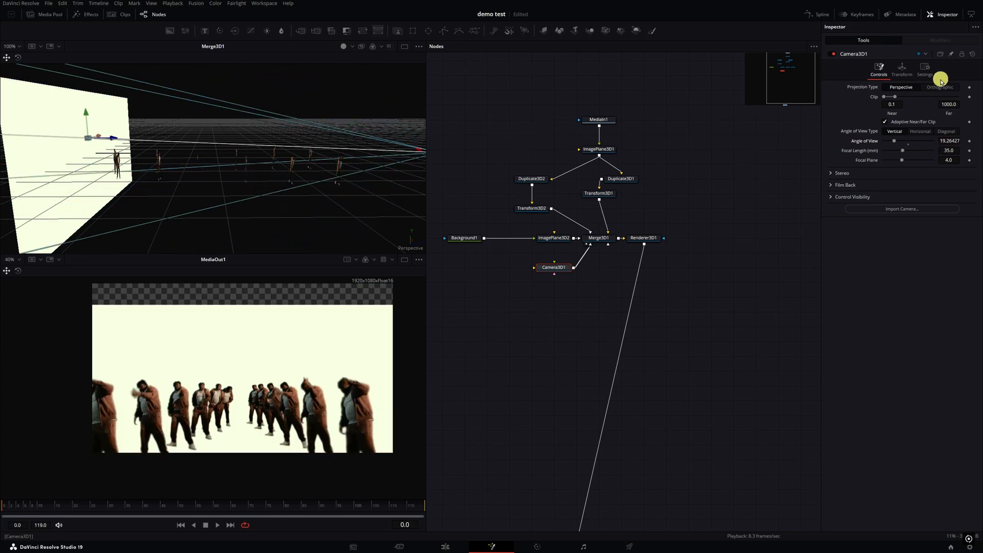
- Centre the target (Y 0, Z -3.71) and keyframe Translation Z at frame 119
left_click(901, 70)
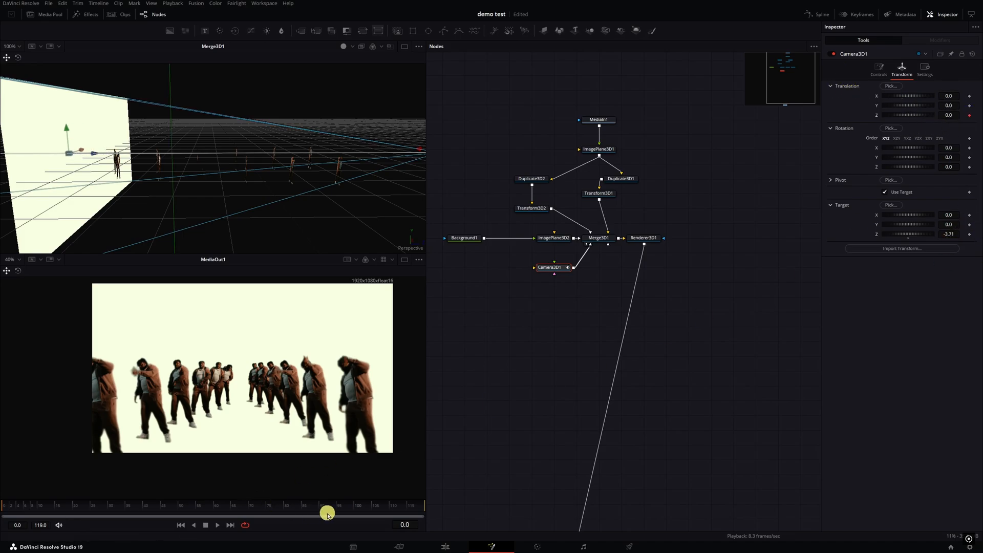
left_click_drag(325, 505, 413, 505)
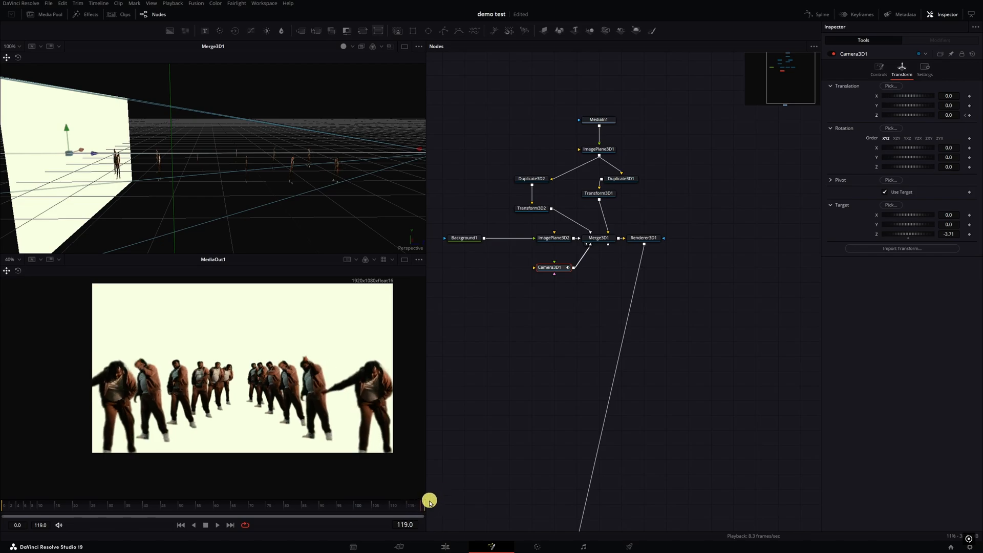
left_click(973, 114)
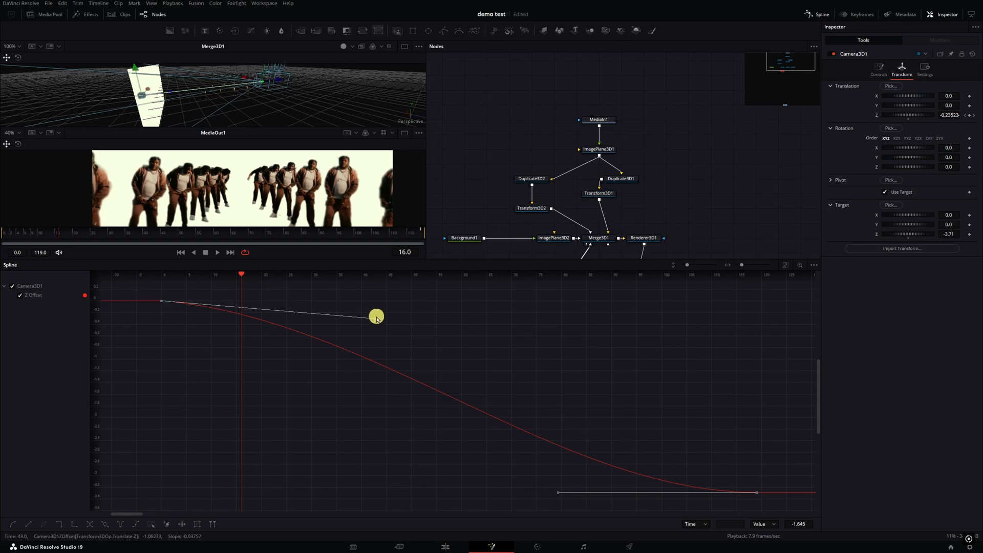
- Shape the Z Offset spline's Bezier handles for a gentle ease-in and smooth ease-out
left_click_drag(376, 315, 460, 321)
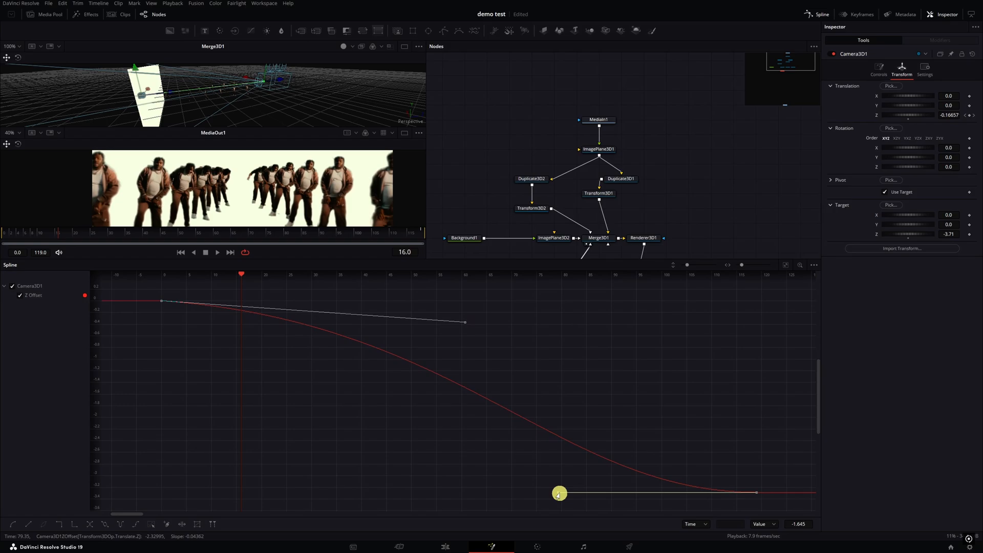
left_click_drag(558, 494, 683, 445)
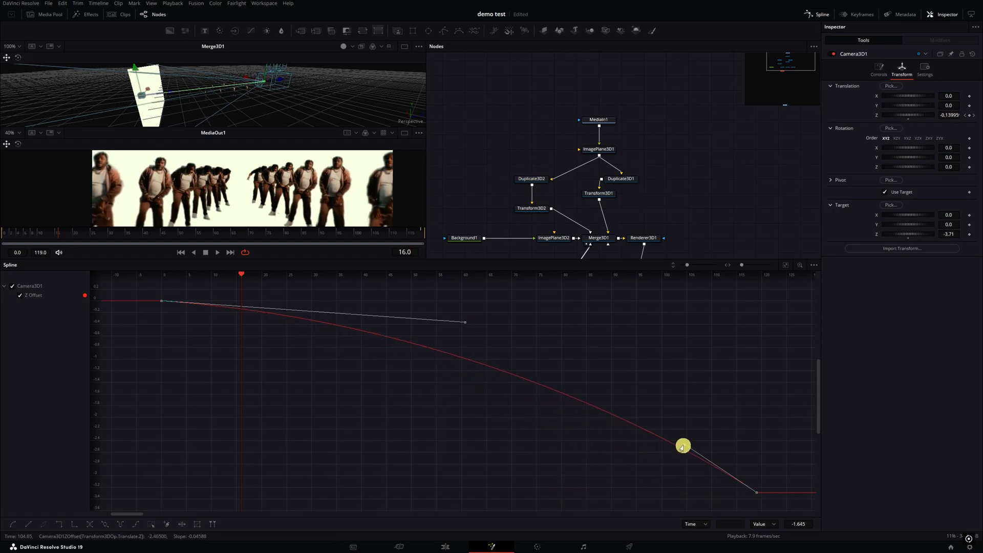
left_click_drag(682, 446, 469, 325)
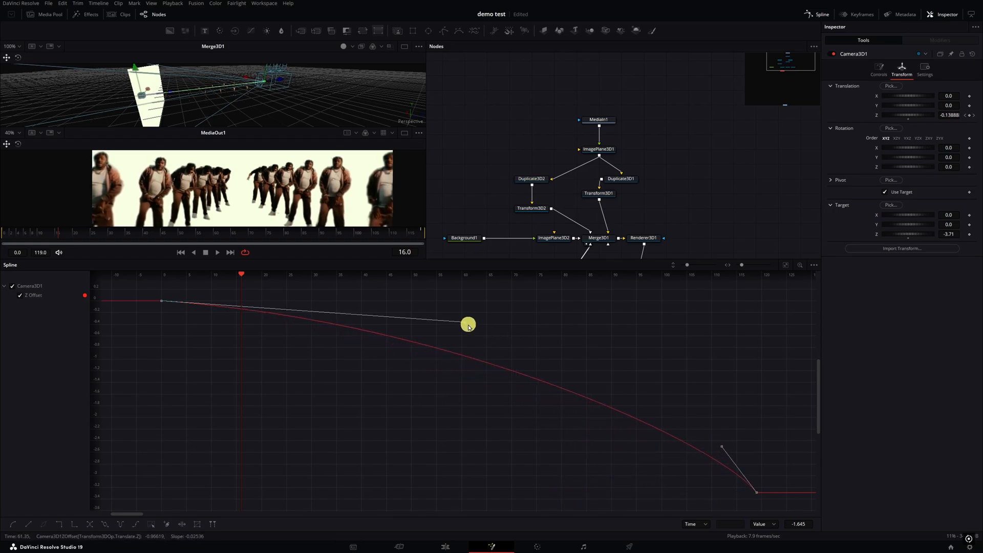
left_click(80, 235)
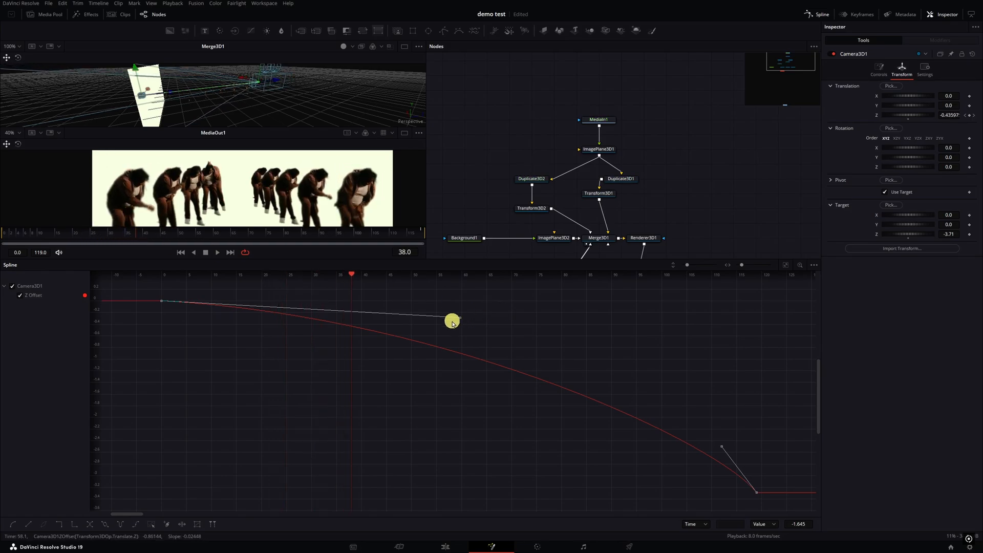
left_click_drag(451, 320, 363, 307)
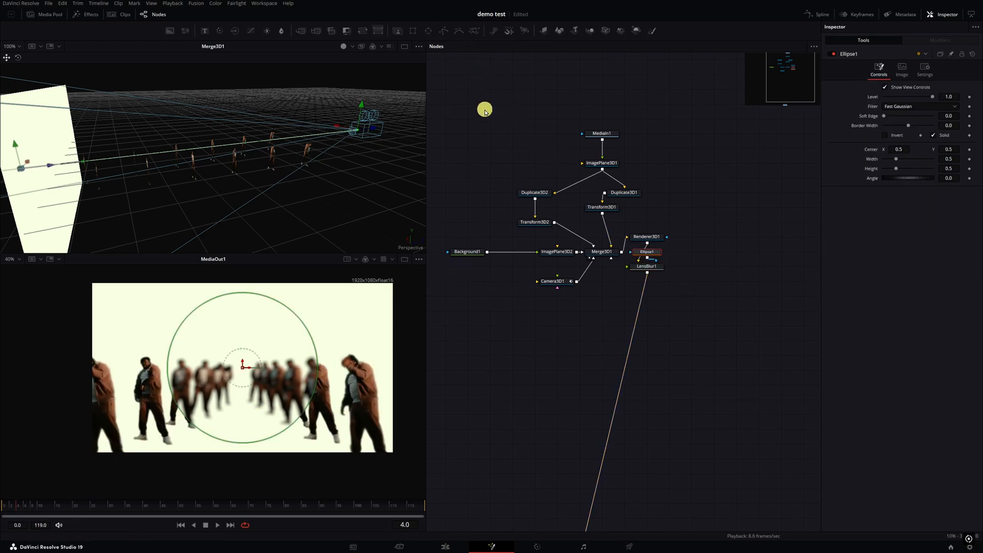
- Resize the Ellipse mask to frame the dancers, with Soft Edge about 0.18 and Invert on
left_click_drag(292, 366, 381, 362)
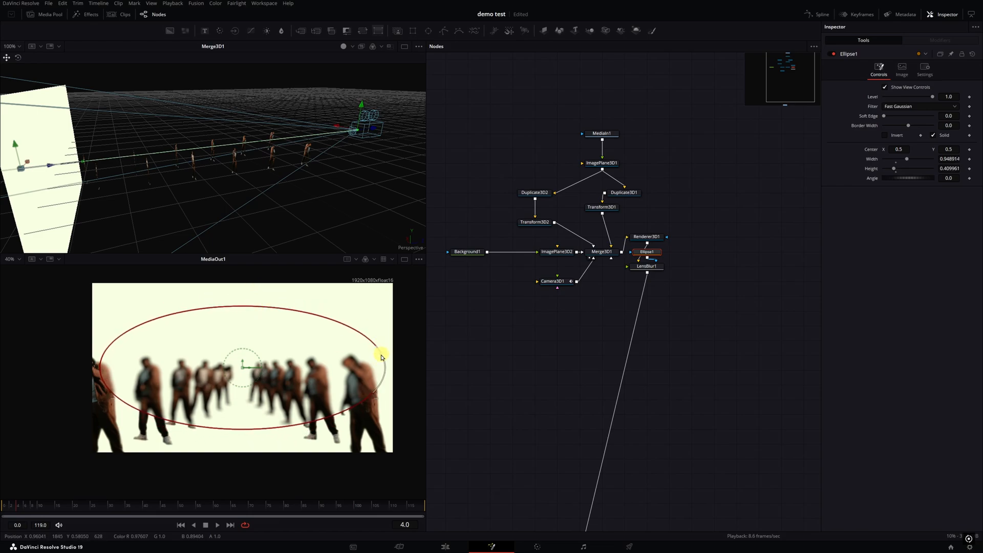
left_click_drag(906, 159, 910, 159)
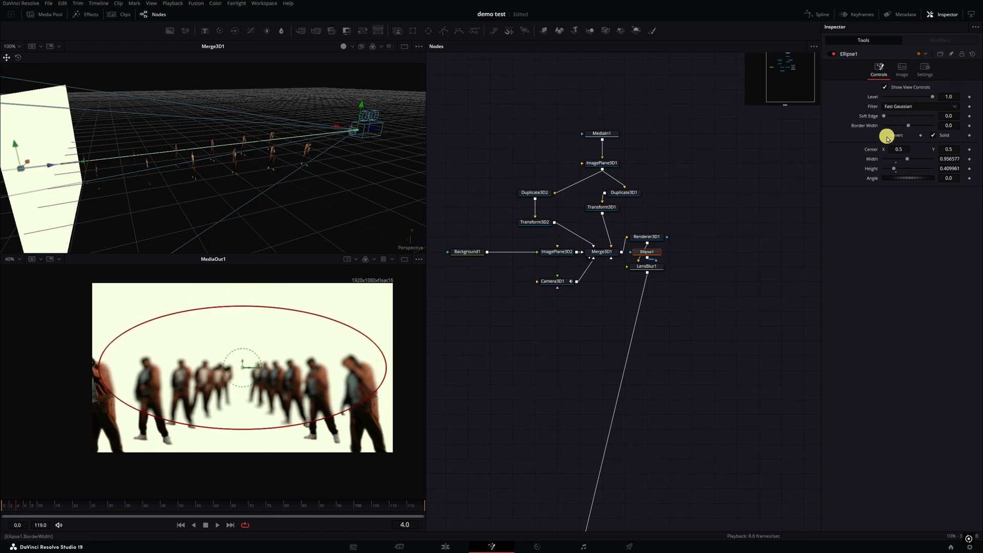
left_click_drag(884, 119, 919, 118)
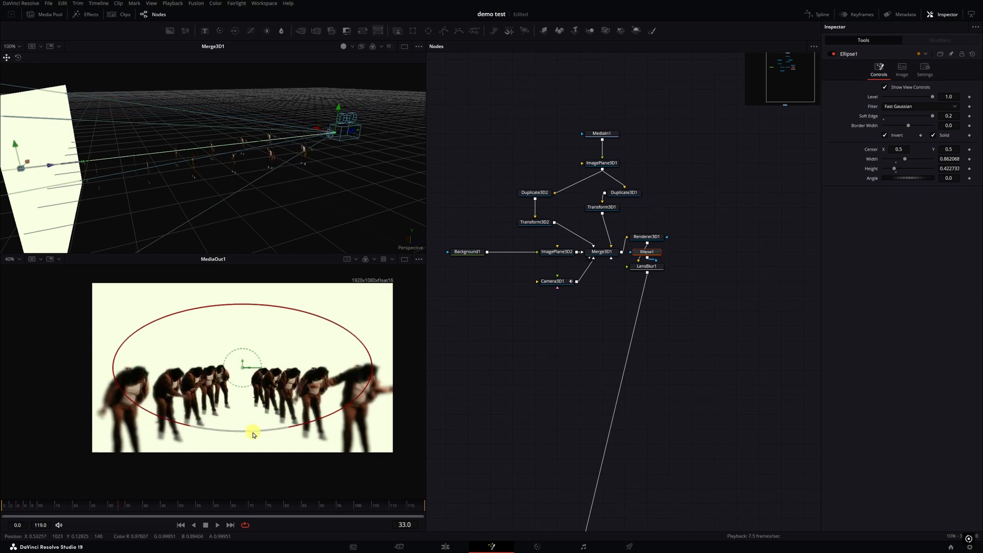
left_click_drag(253, 434, 378, 384)
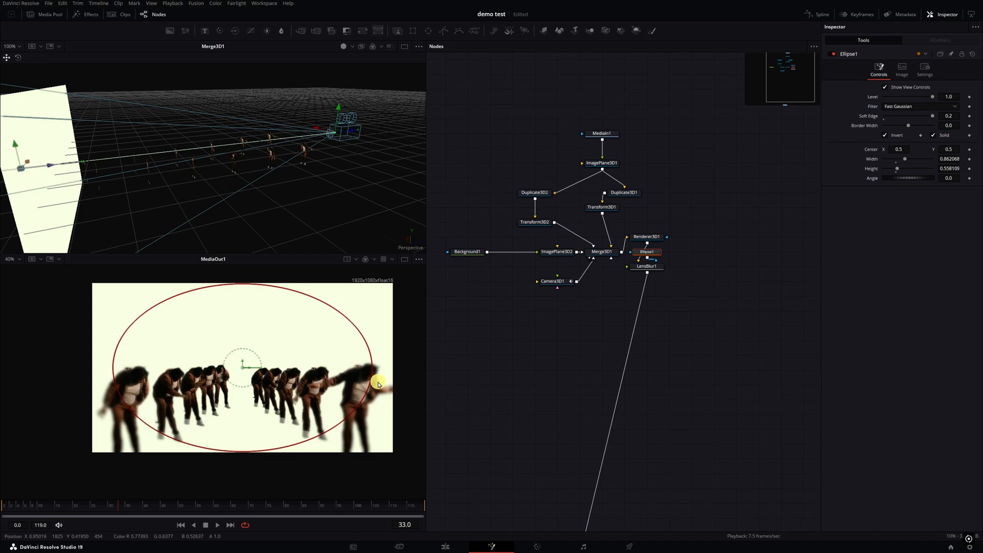
left_click_drag(376, 384, 349, 366)
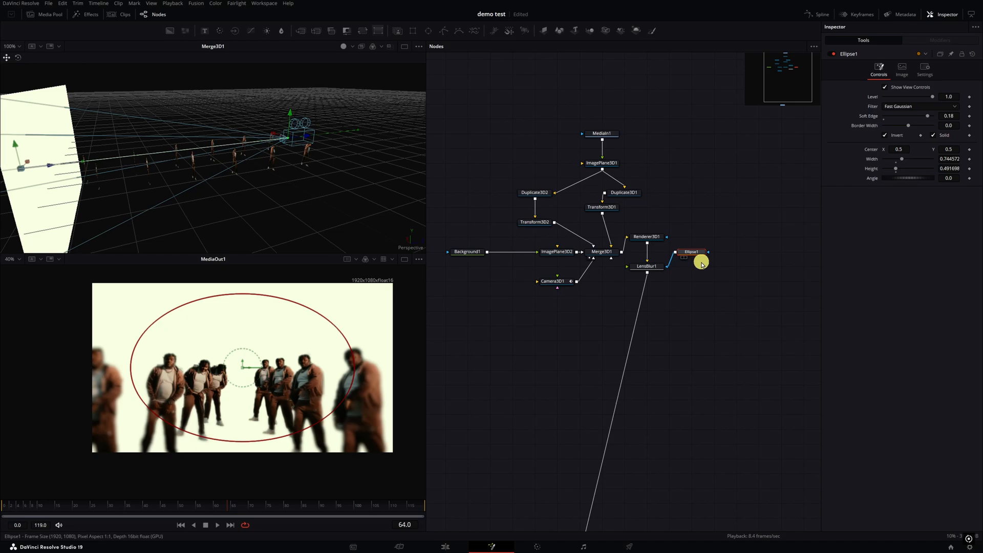
mouse_move(655, 267)
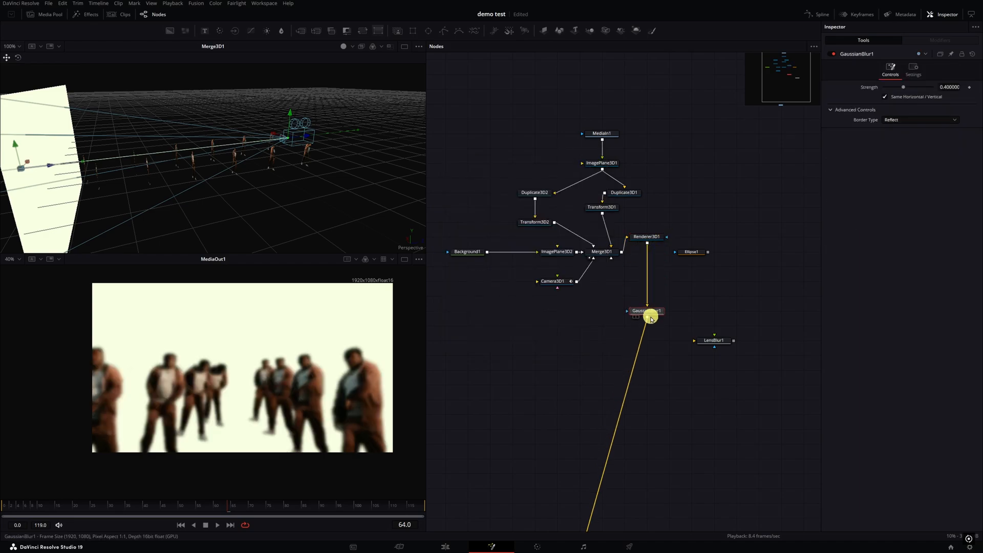
- Insert a Blur node after Renderer3D1 masked by Ellipse1, with Blur Size about 12.6
left_click(691, 252)
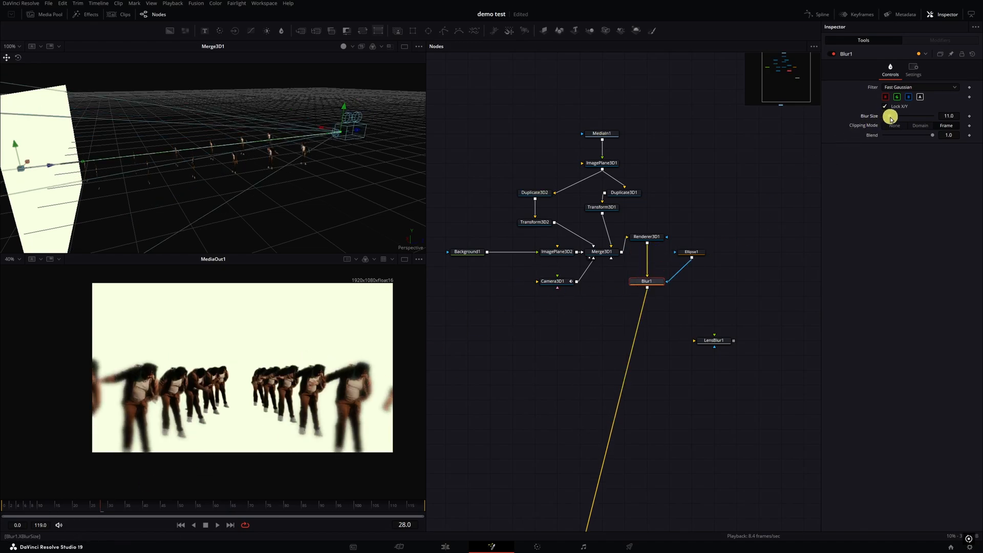
left_click_drag(890, 119, 904, 118)
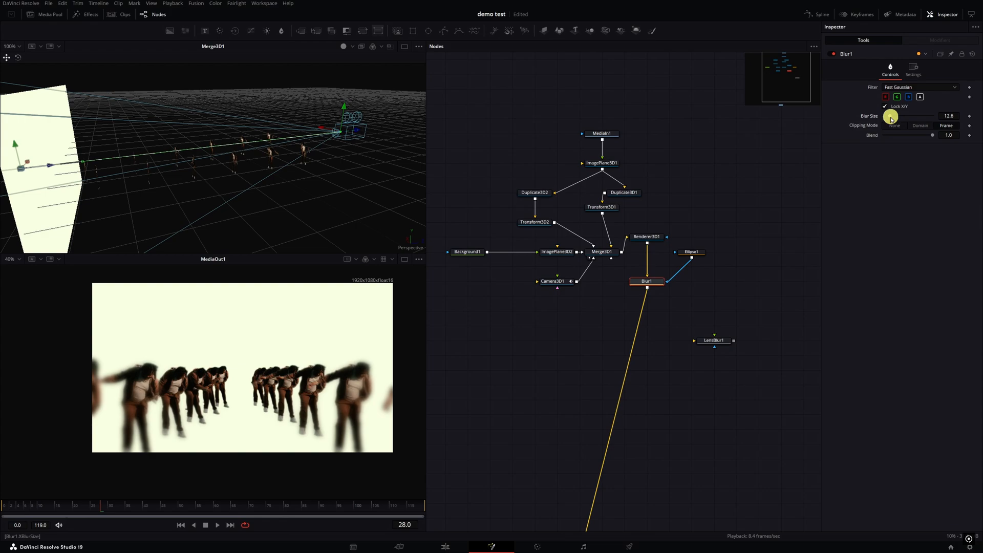